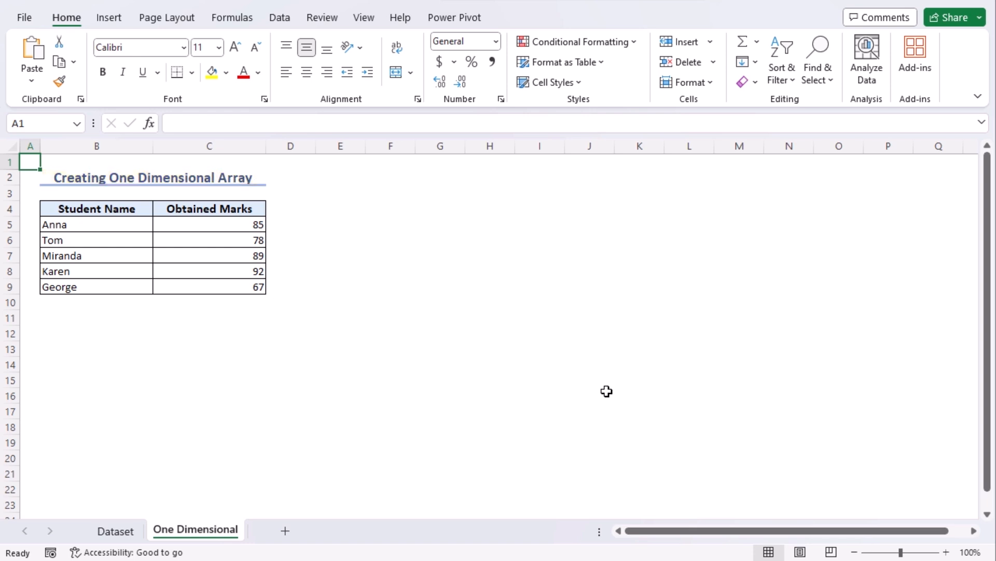
mouse_move(64, 25)
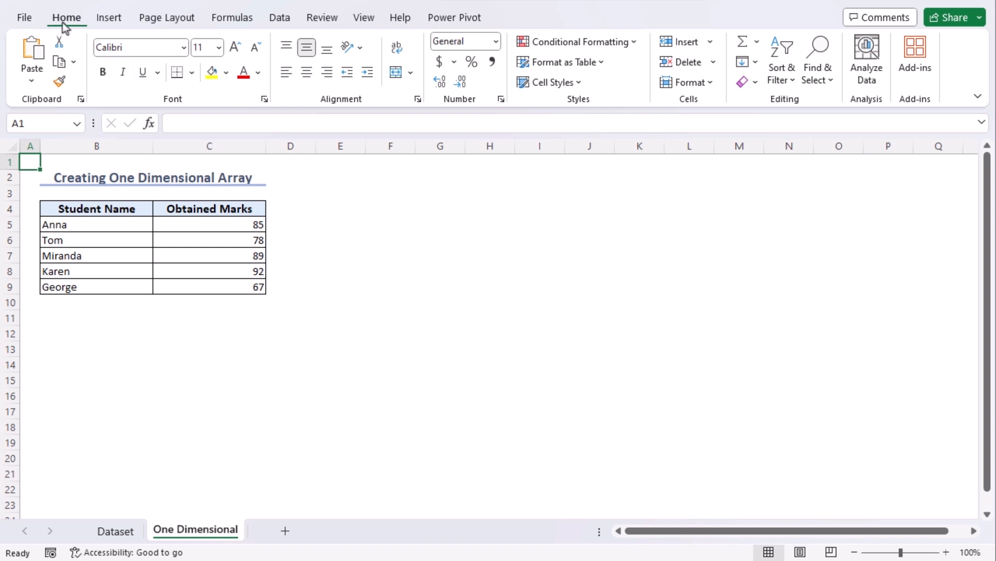
mouse_move(468, 24)
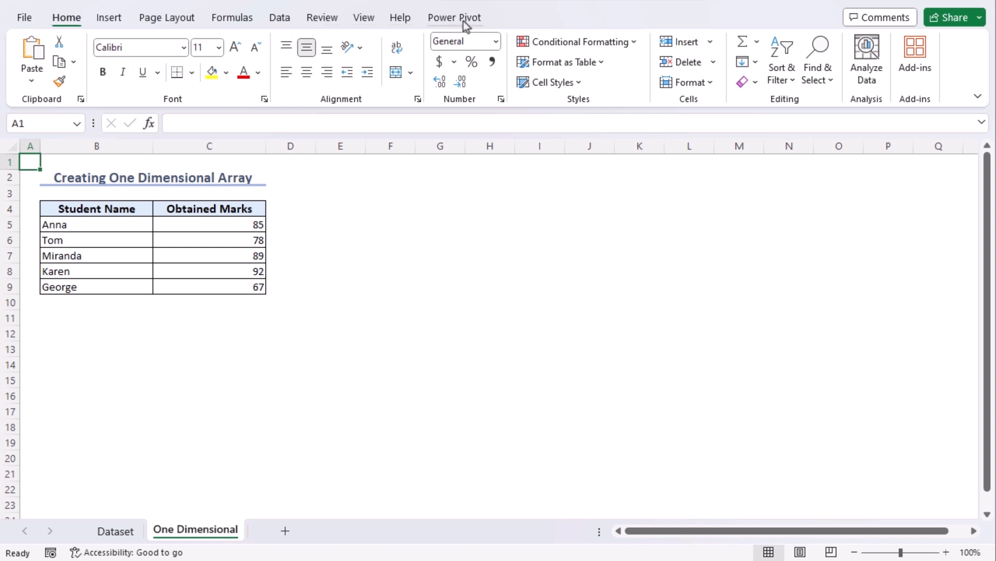
mouse_move(953, 69)
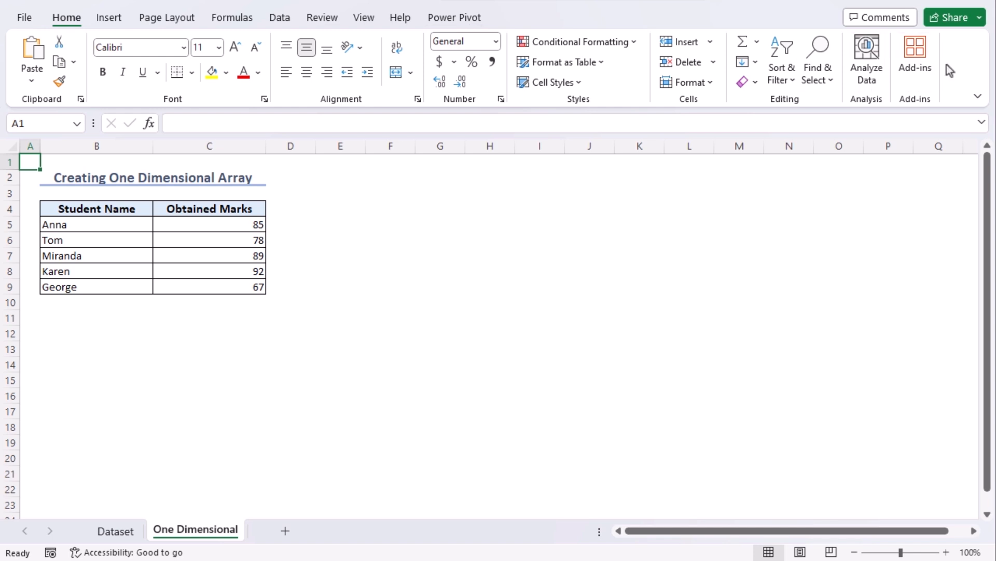
mouse_move(957, 67)
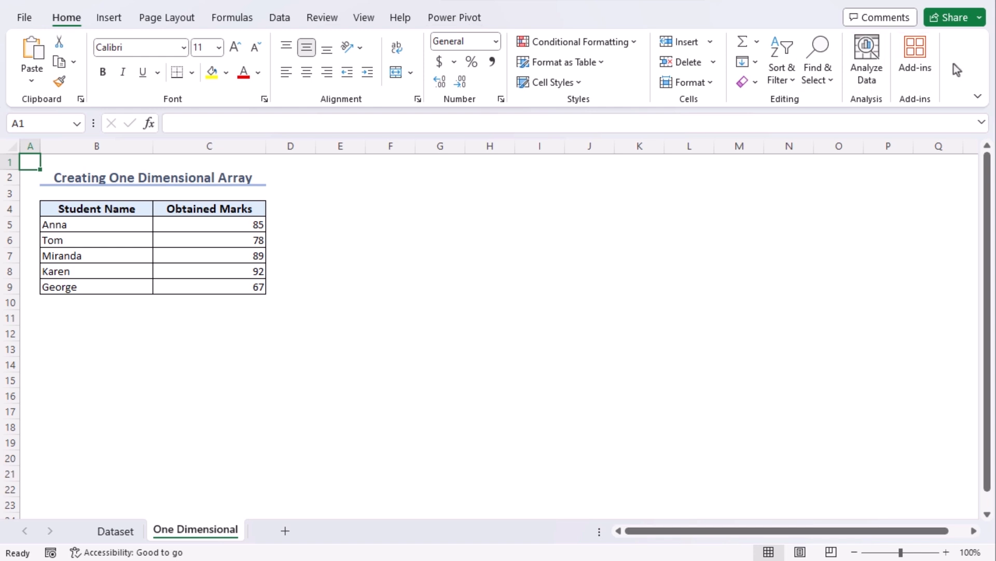
mouse_move(905, 105)
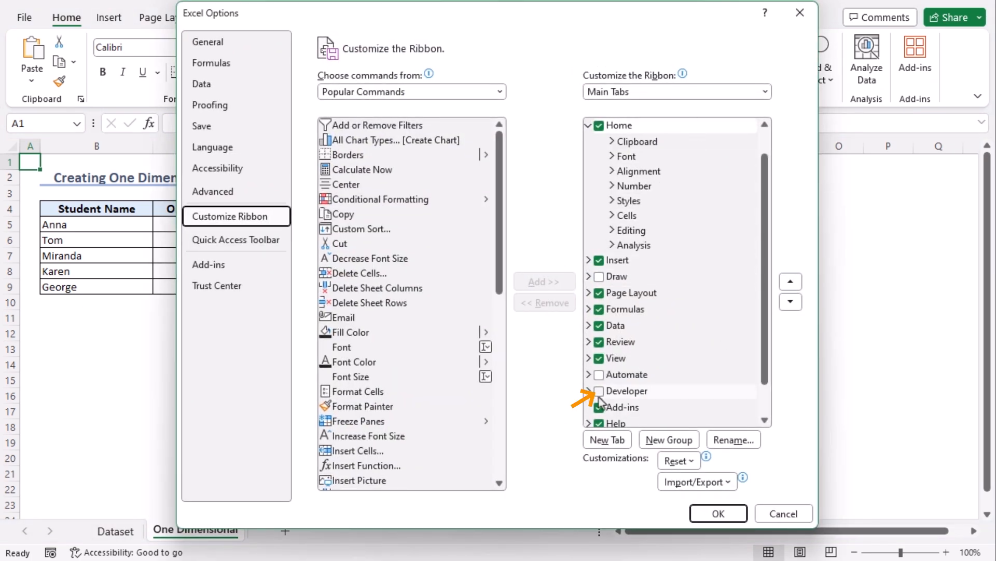
Step: Tick Developer under Main Tabs and confirm so the Developer tab appears on the ribbon
left_click(599, 390)
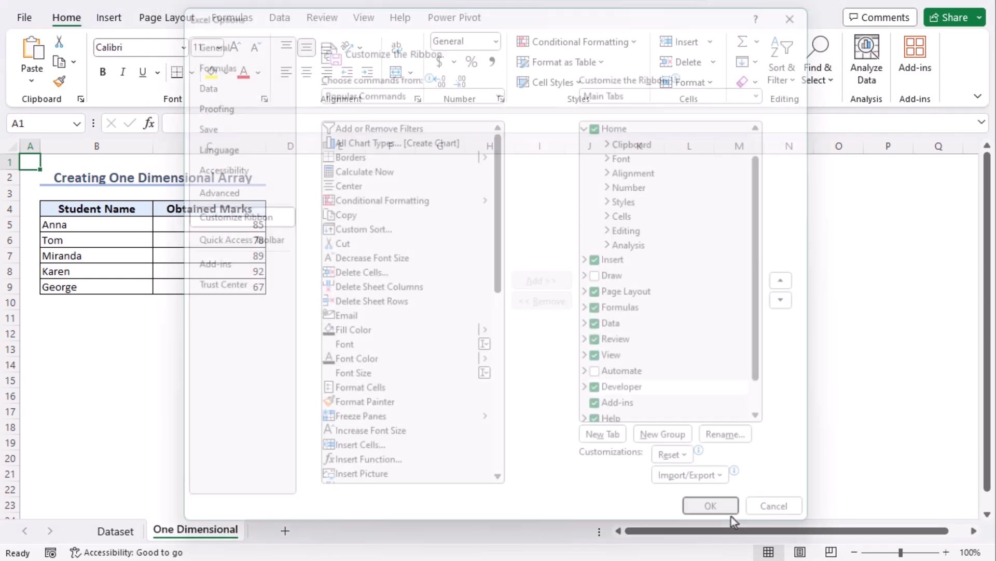
left_click(710, 505)
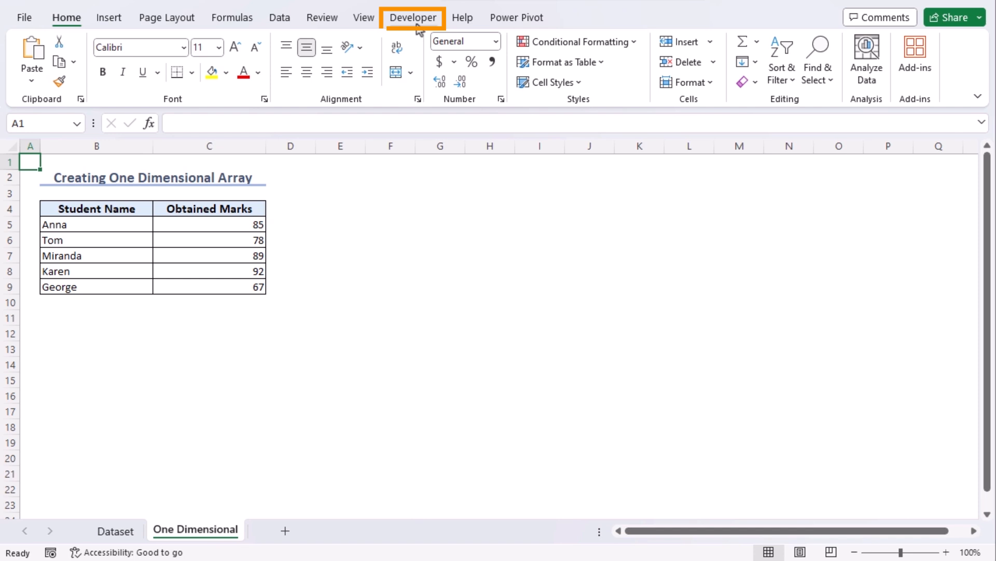
Step: From the Developer tab, bring up the Insert controls list for an ActiveX command button
left_click(413, 17)
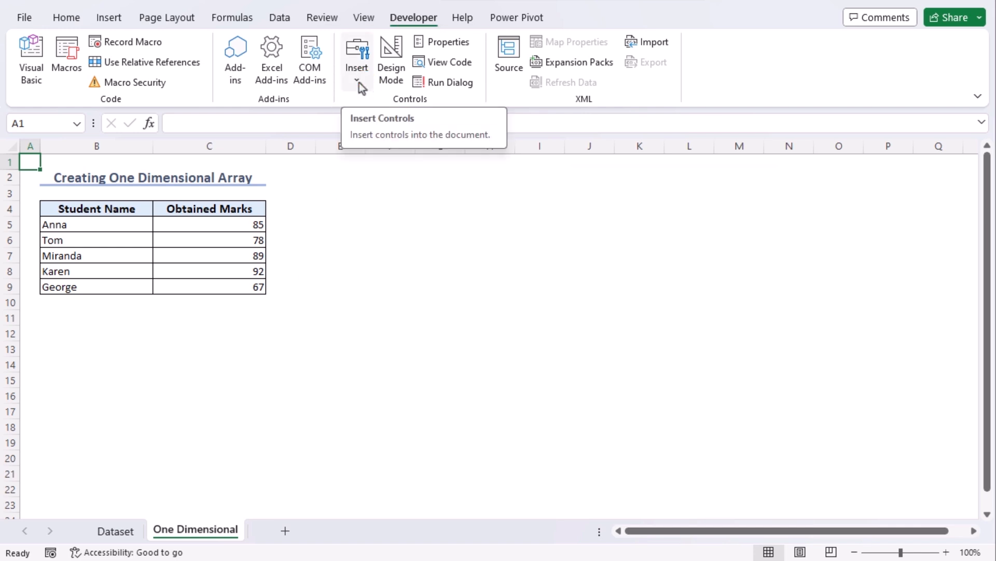
left_click(357, 68)
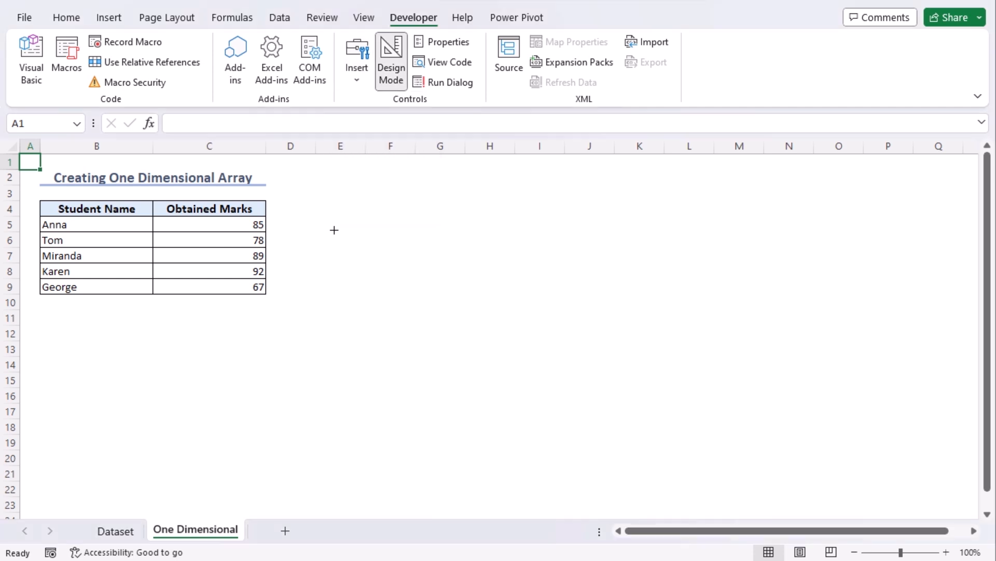
mouse_move(312, 207)
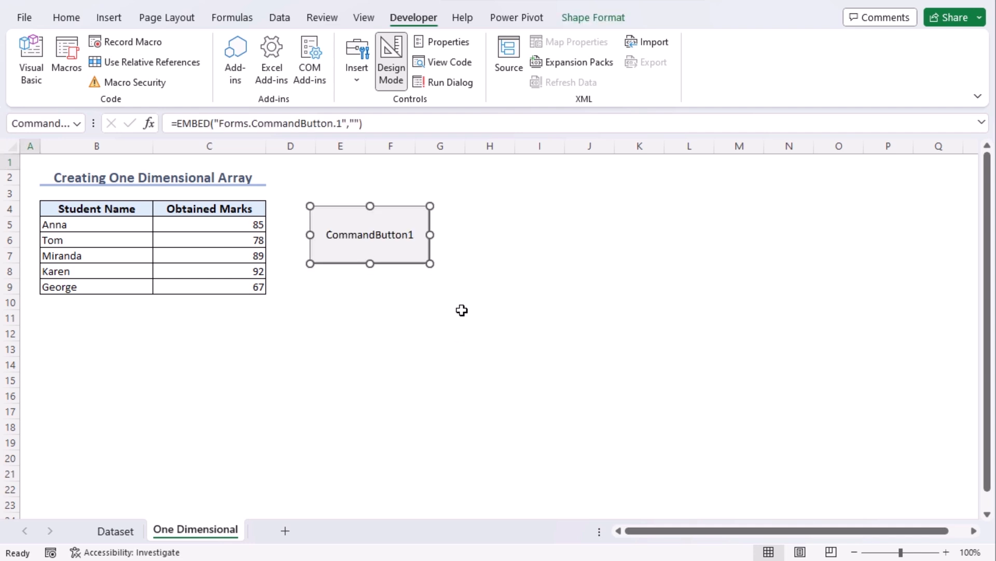
mouse_move(380, 245)
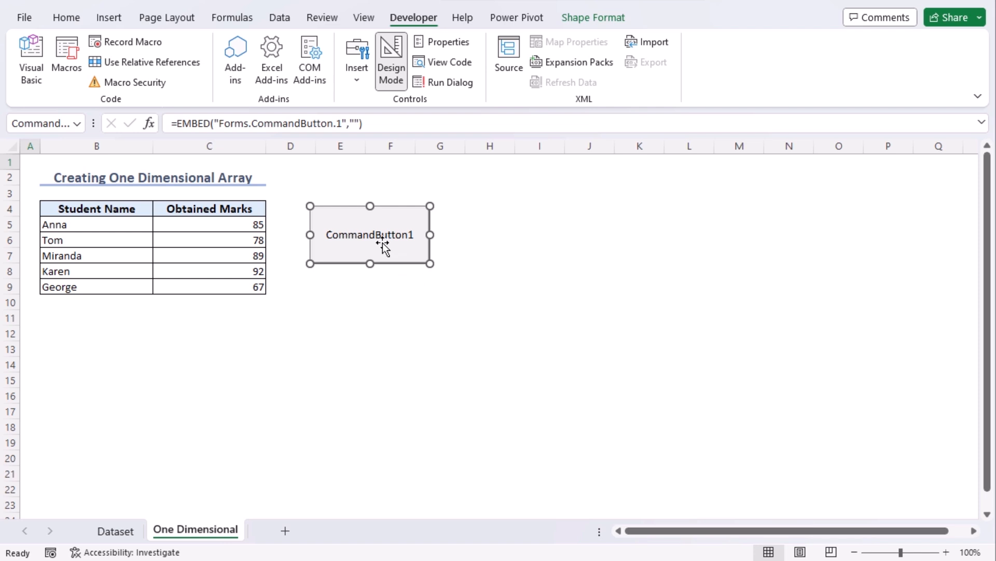
Step: Use View Code on the command button to reach its empty CommandButton1_Click procedure
right_click(380, 247)
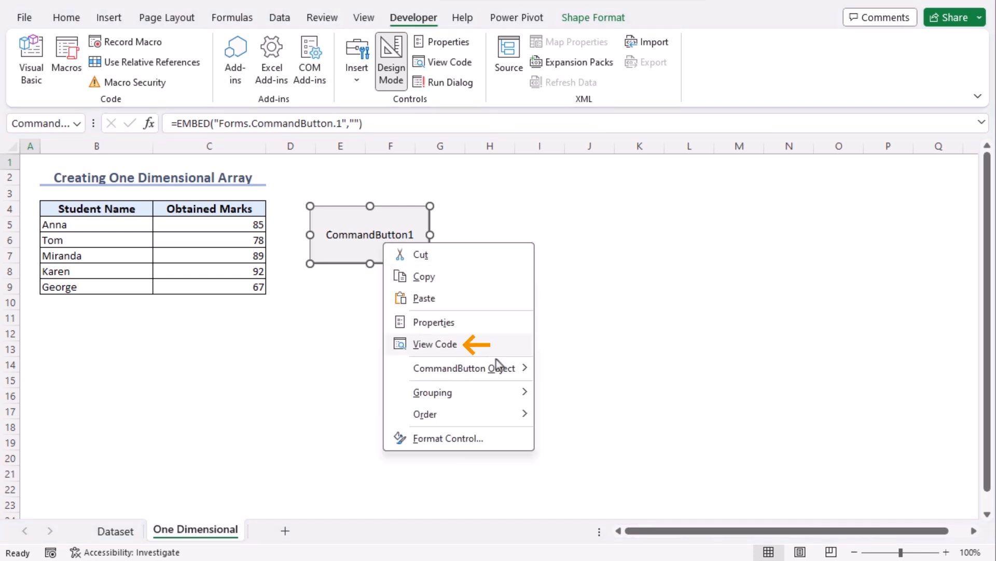
left_click(435, 344)
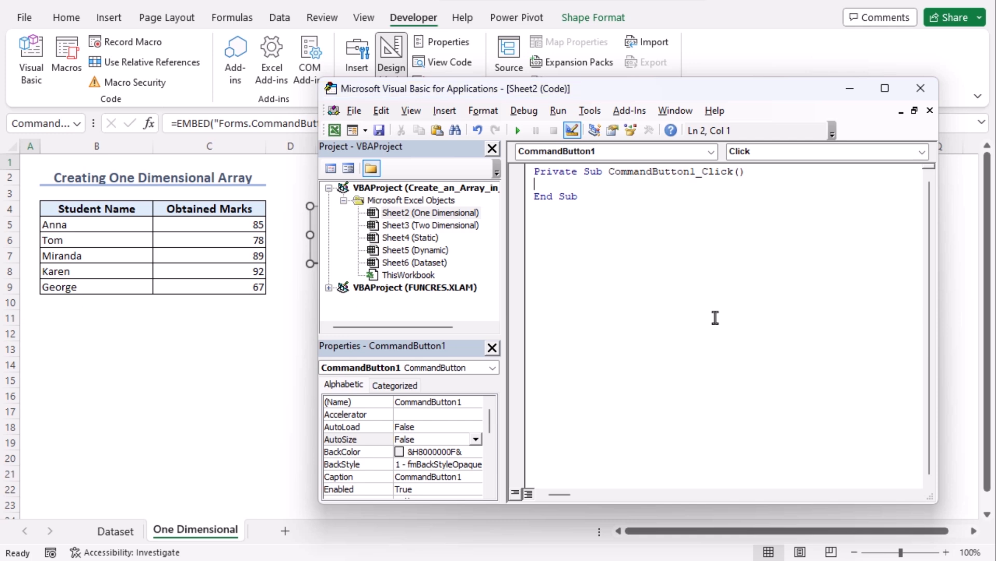
mouse_move(631, 378)
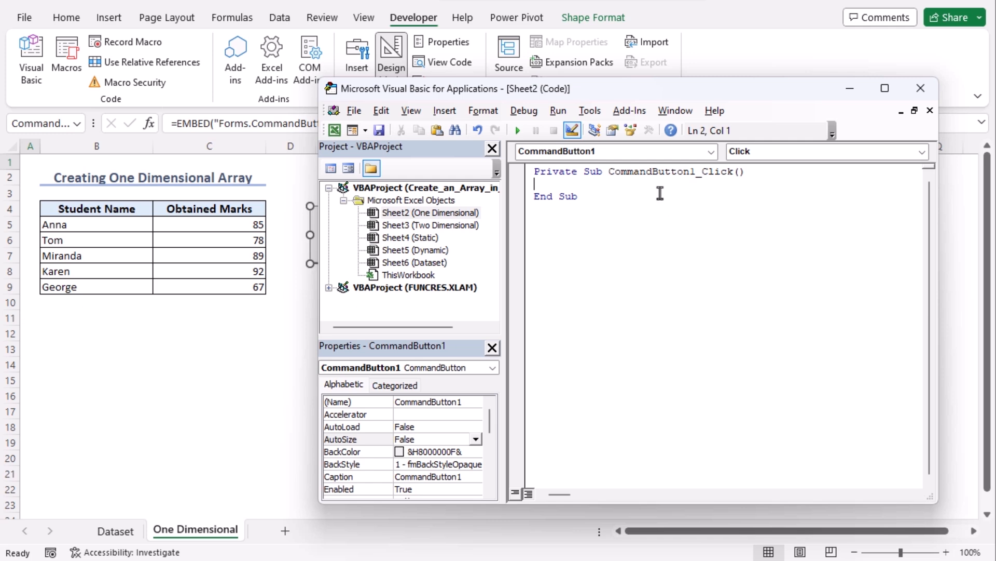
mouse_move(466, 225)
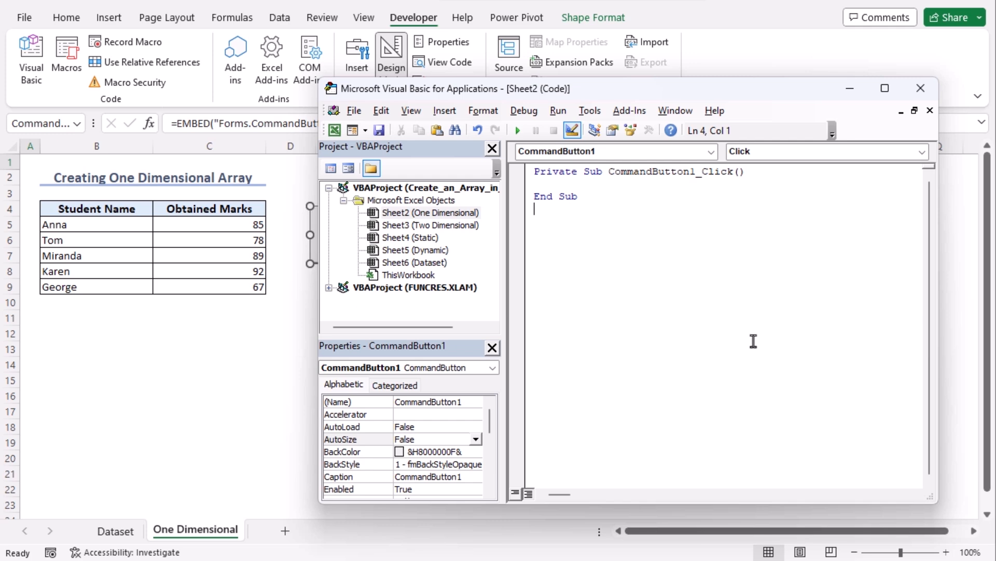
triple_click(638, 171)
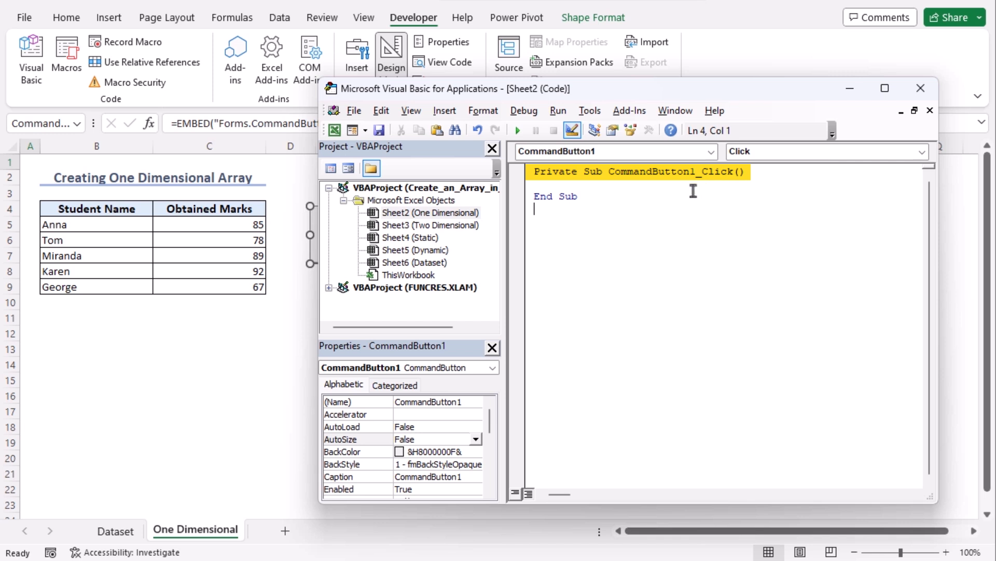
Step: Write Dim Names(1 To 5) As String and assign Names(1) to Names(5), ending with George
type("Dim")
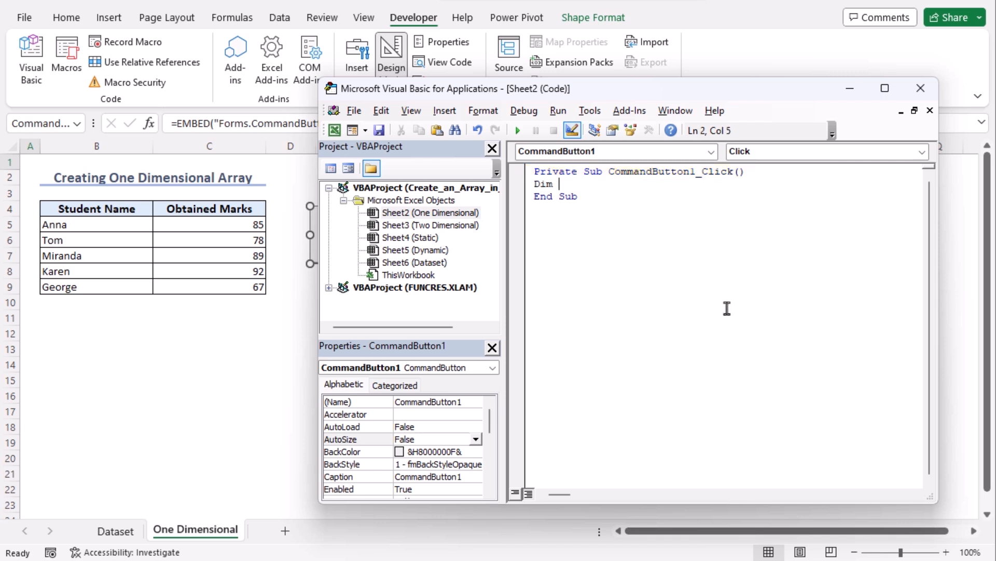
type("Names")
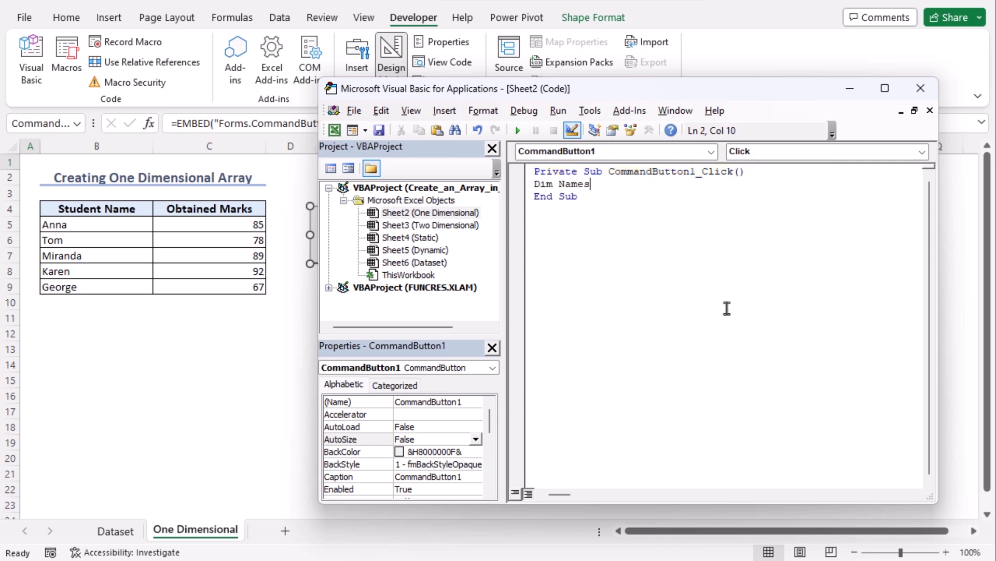
type("(1 To")
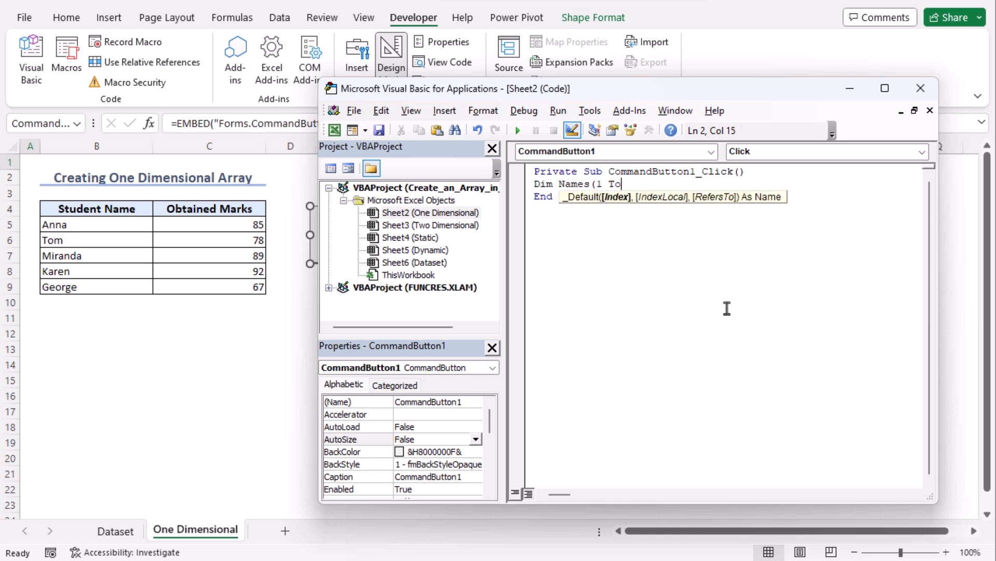
type("5) As String")
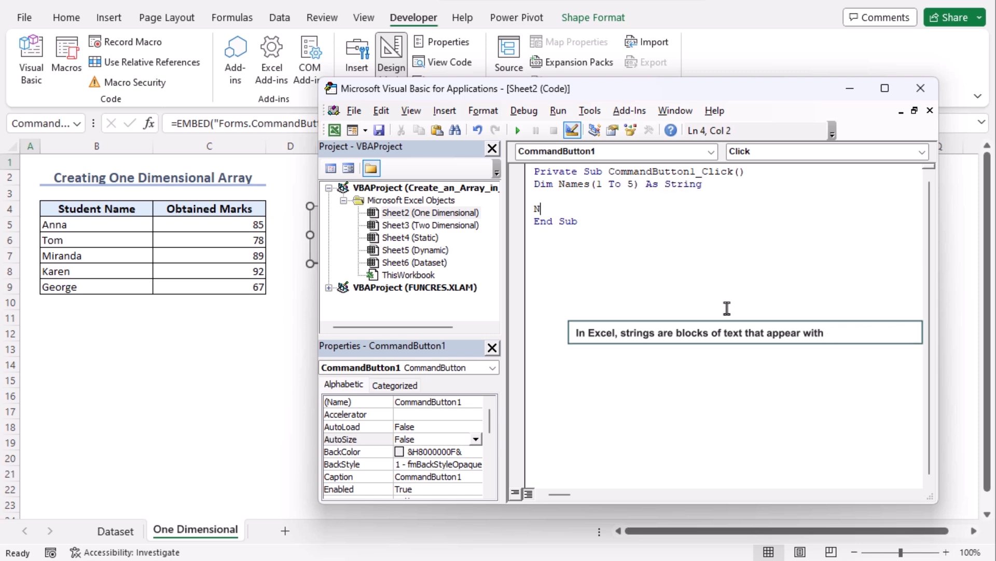
type("ames(1) = \"Anna")
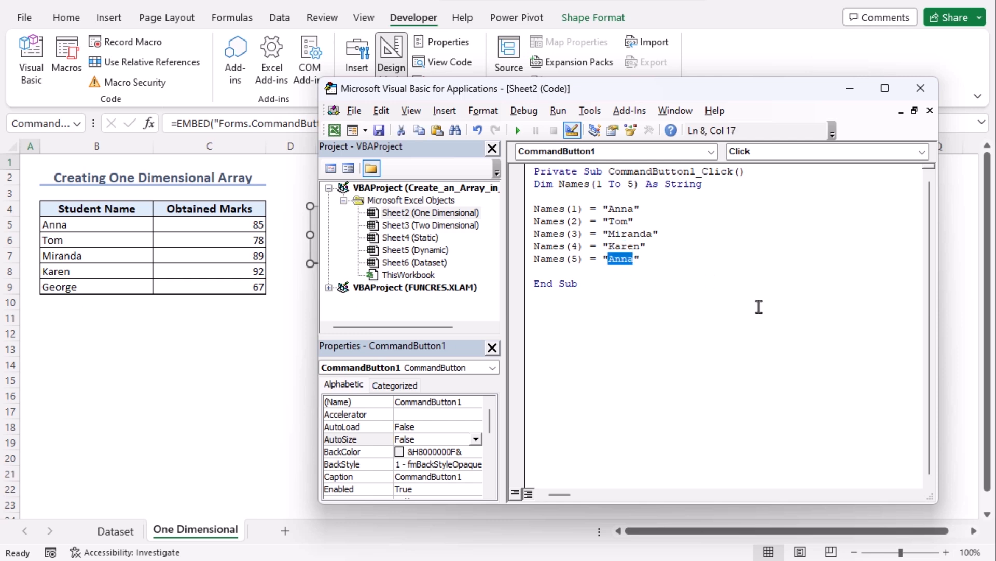
type("George")
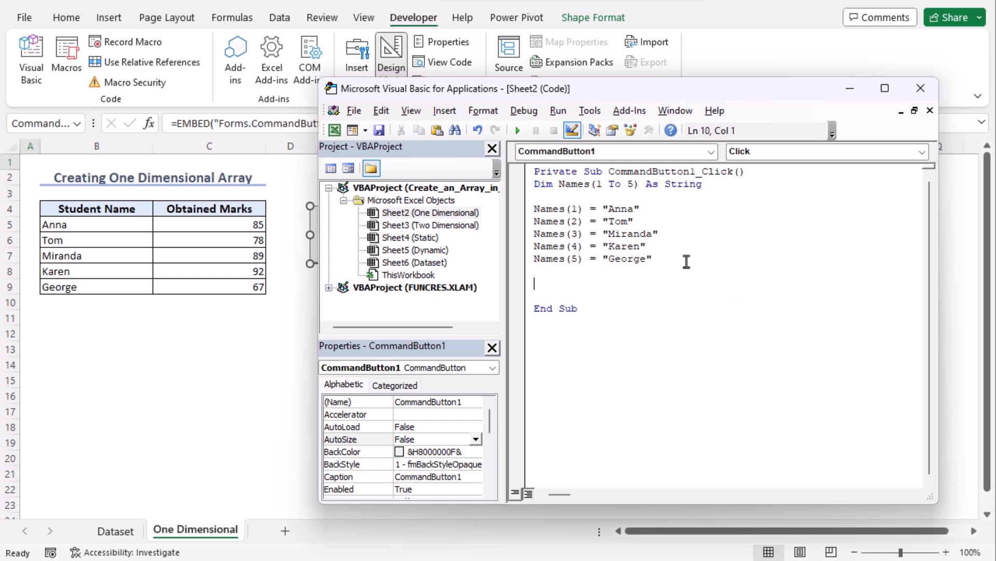
Step: Add MsgBox Names(3) before End Sub to show the third name
type("Msg")
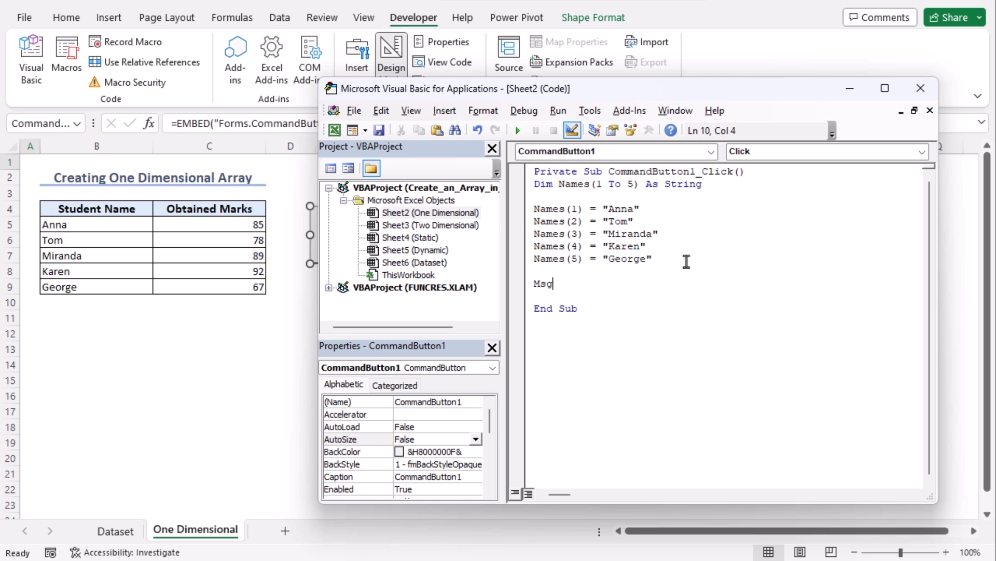
type("Box N")
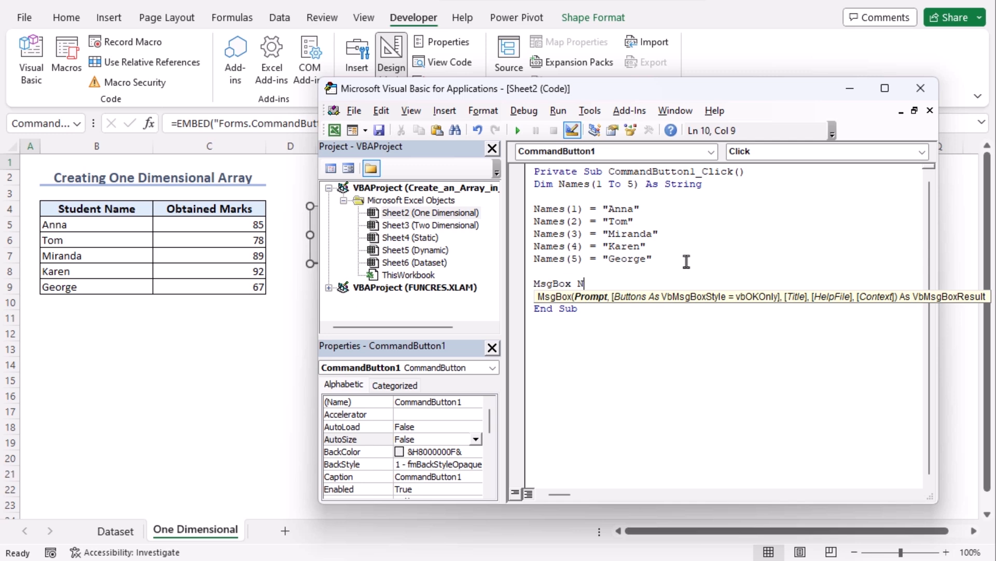
type("ames(3")
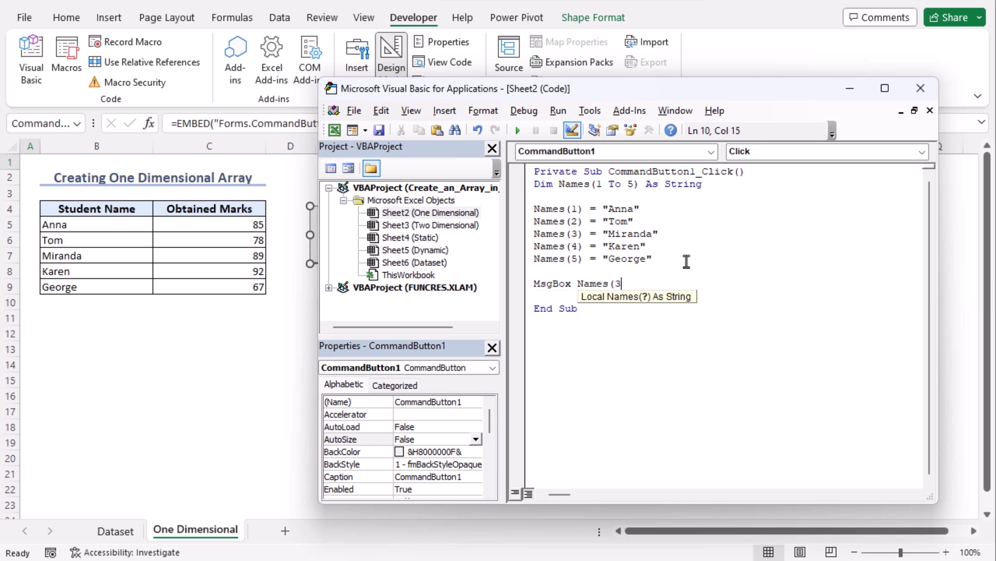
type(")")
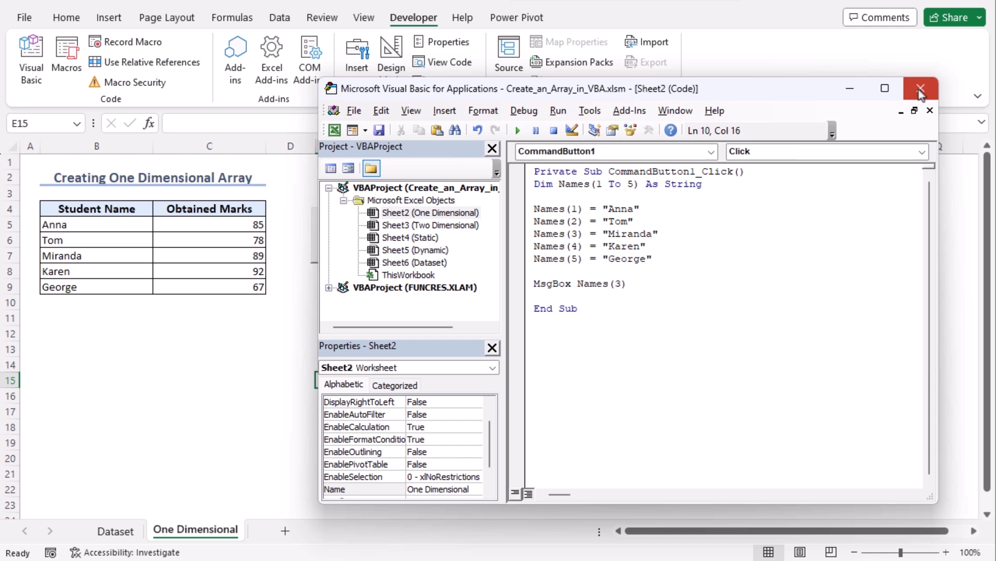
Step: Close the VBA editor and return to the One Dimensional sheet to run the button
left_click(920, 87)
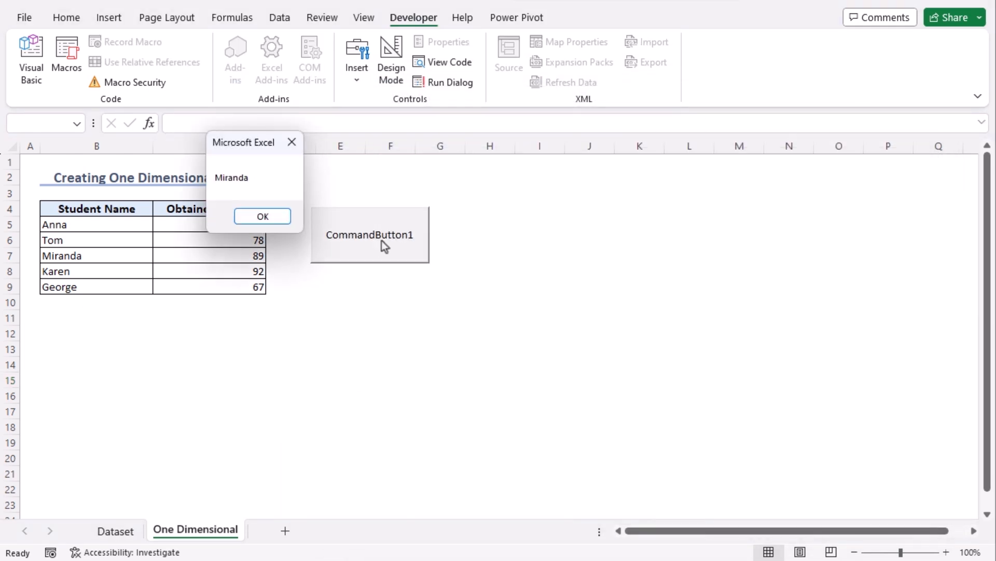
mouse_move(295, 198)
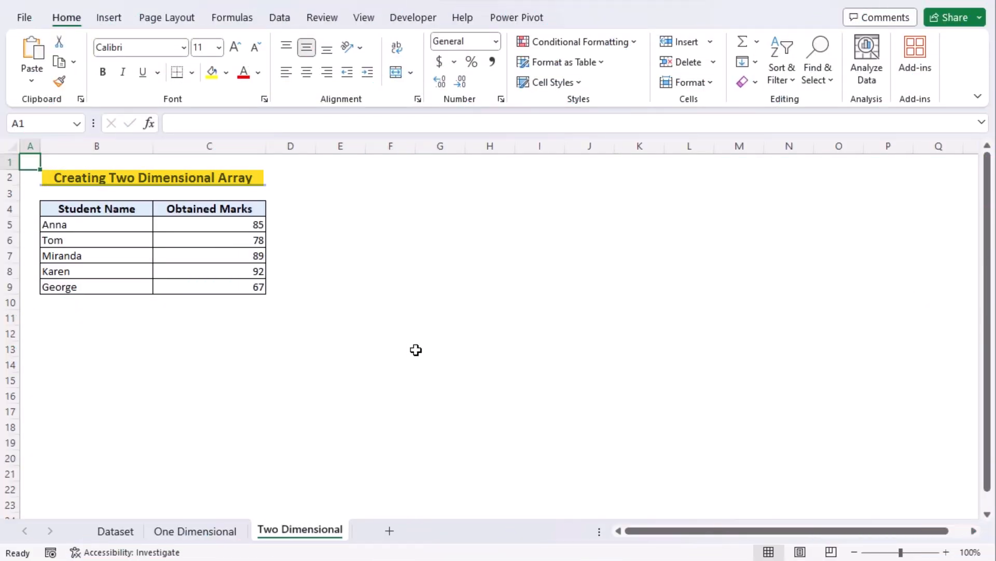
Step: On the Two Dimensional sheet, bring up the Developer Insert controls list for a command button
left_click(413, 17)
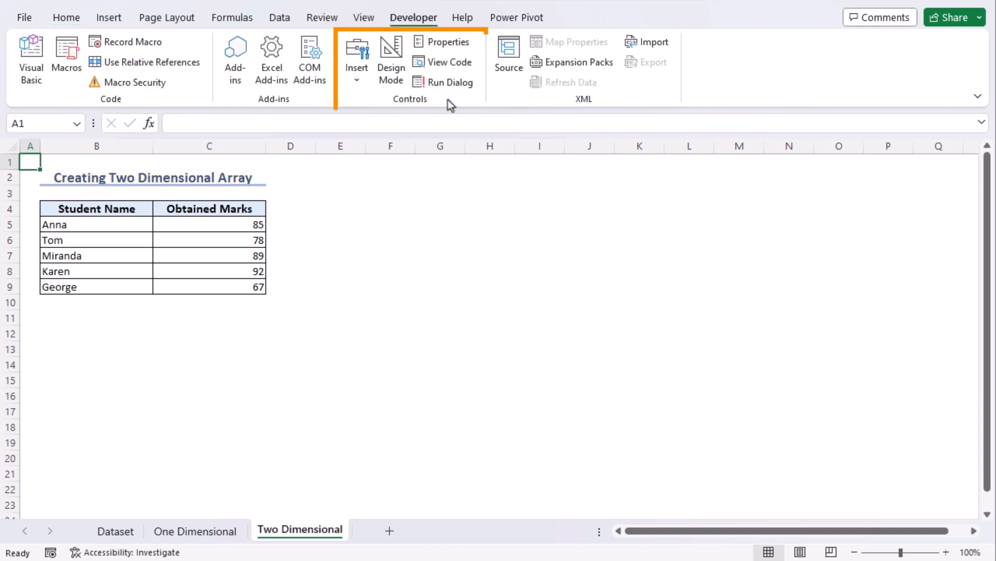
left_click(357, 59)
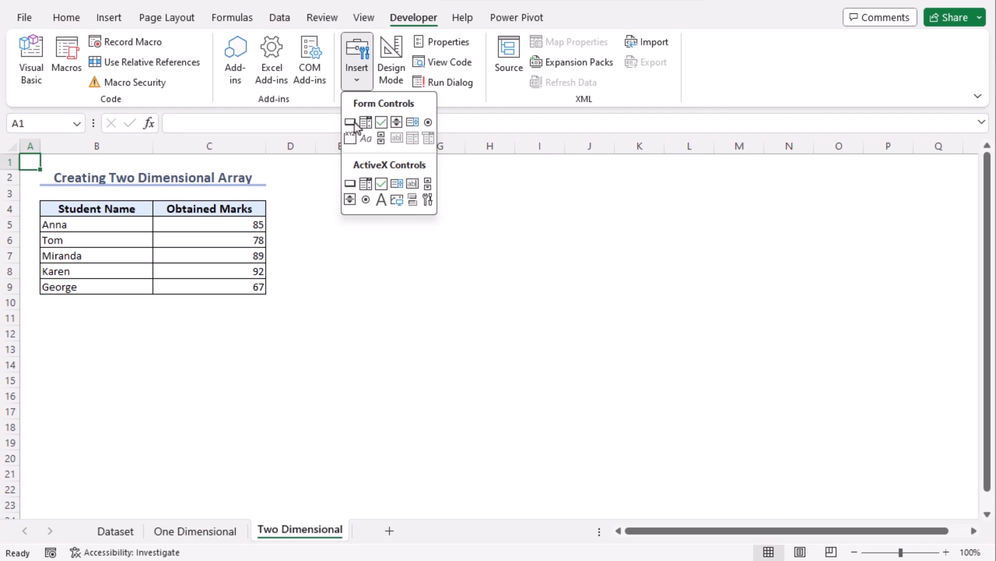
mouse_move(349, 183)
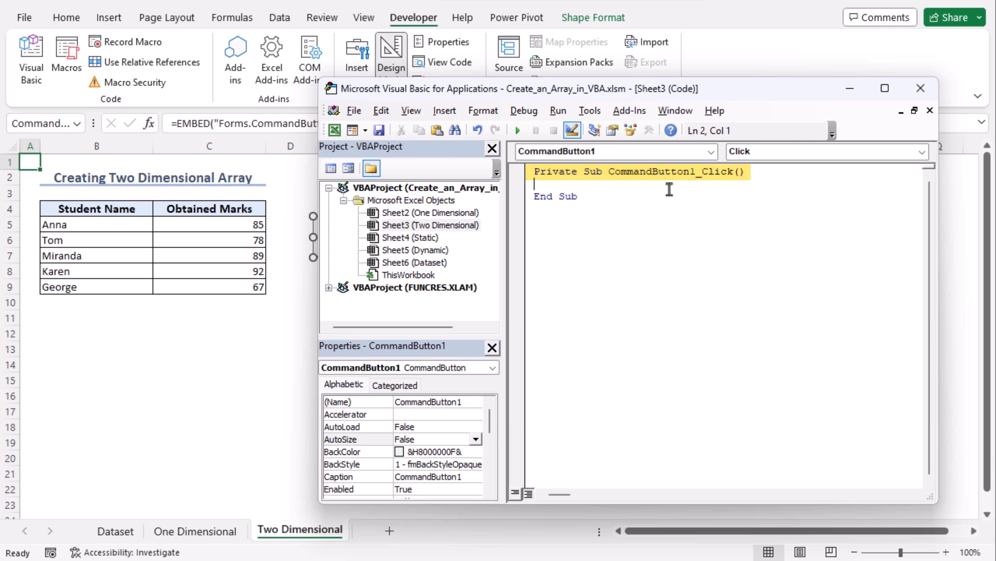
Step: Declare Names(5 To 9, 1 To 3) As String and fill it via nested loops with Names(t, g) = Cells(t, g).Value
type("Dim Names(5 to 9")
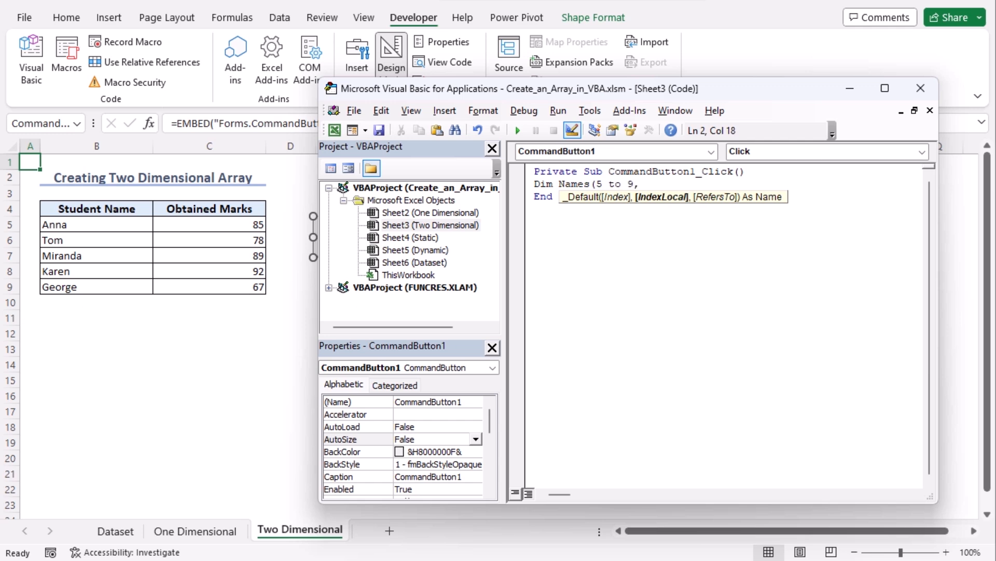
type(",1 to 3)")
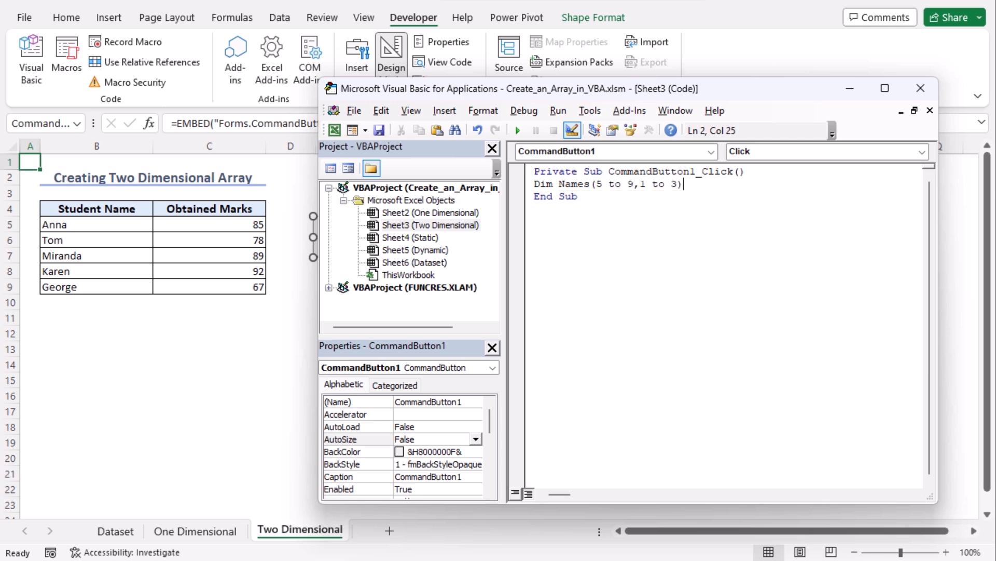
type("As String")
type("For t")
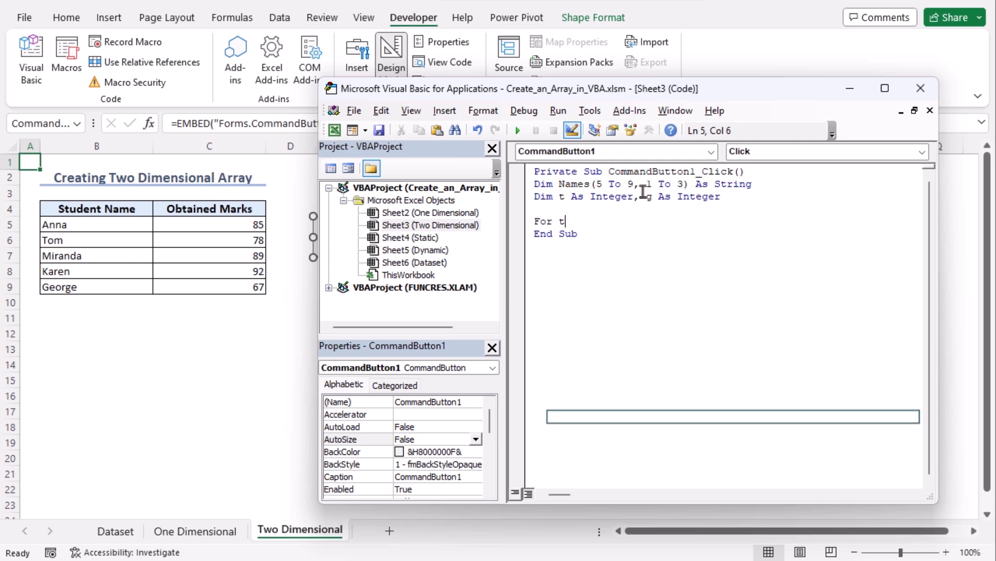
type("=5 to 9")
type("Names")
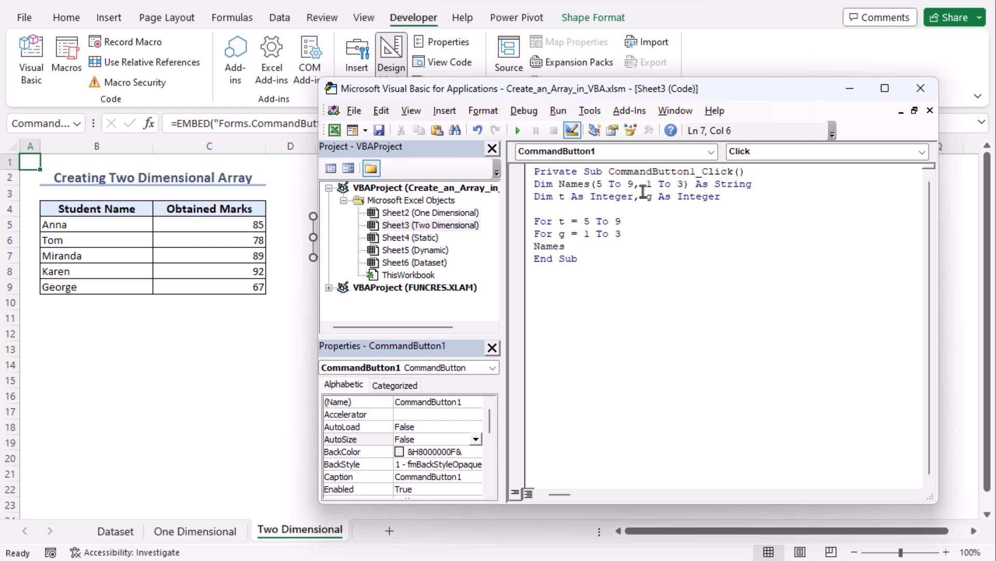
type("(t,g)=")
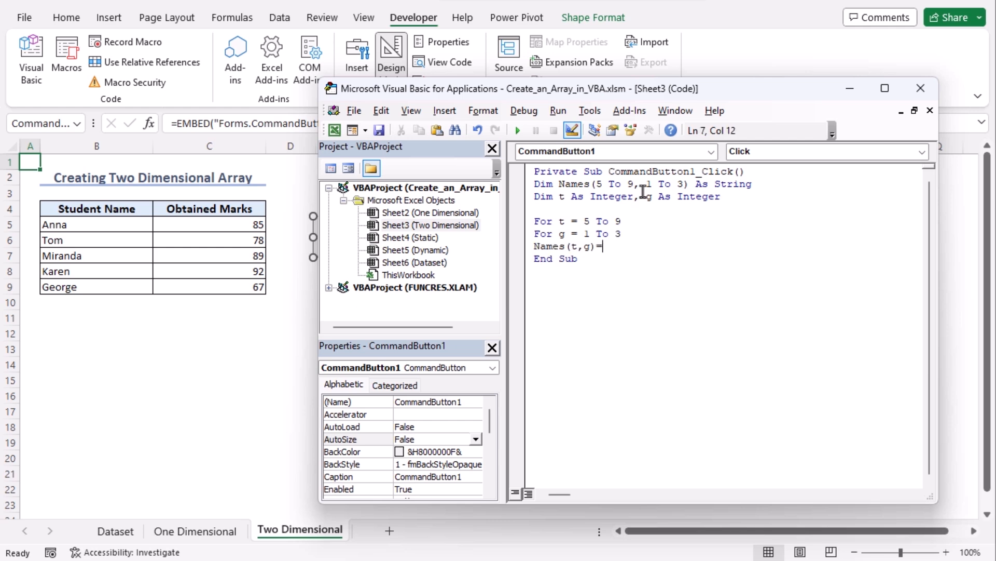
type("Cells")
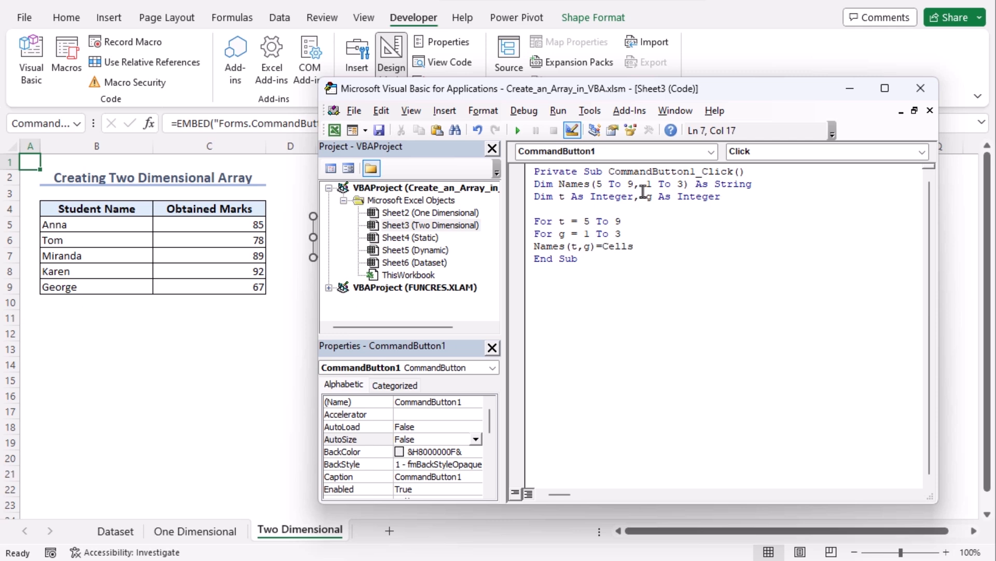
type("(t,g")
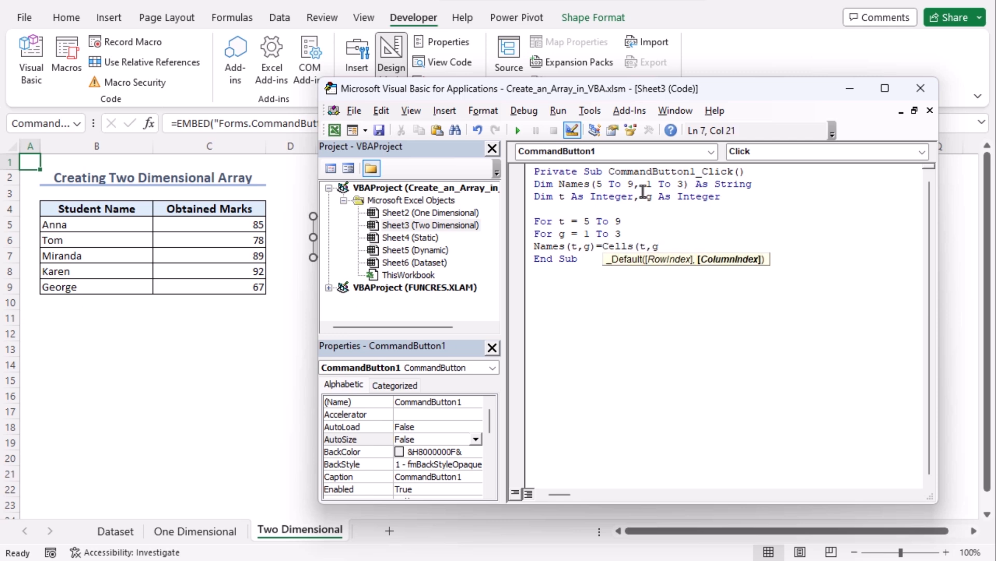
type(".Value")
type("Next g")
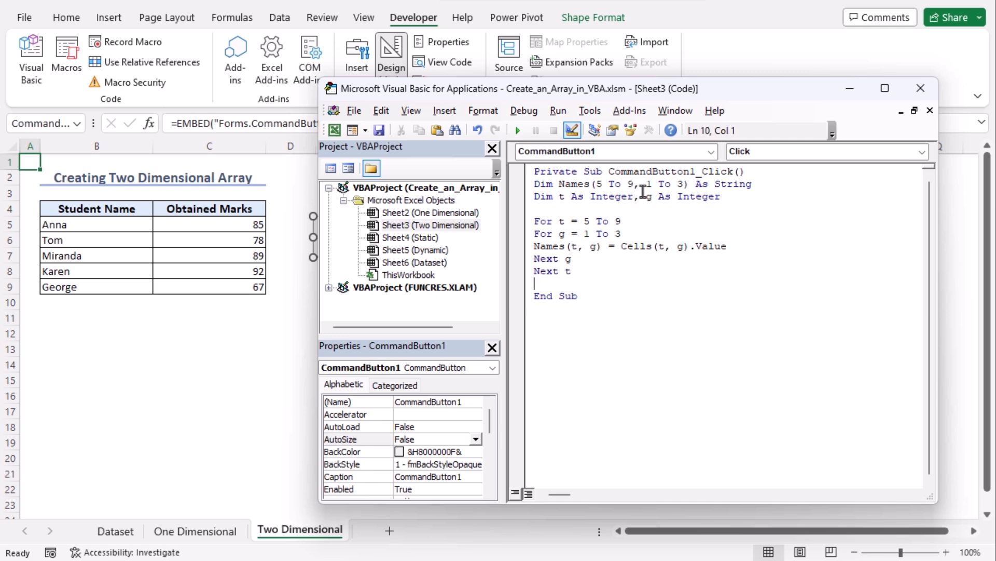
Step: Add MsgBox Names(8, 3) and run the two-dimensional array macro
type("MsgB")
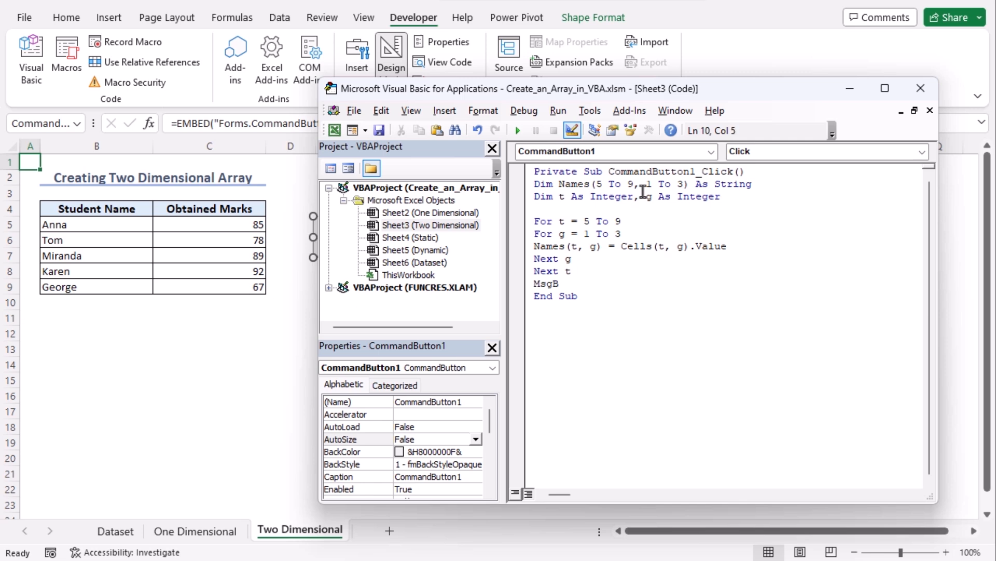
type("ox")
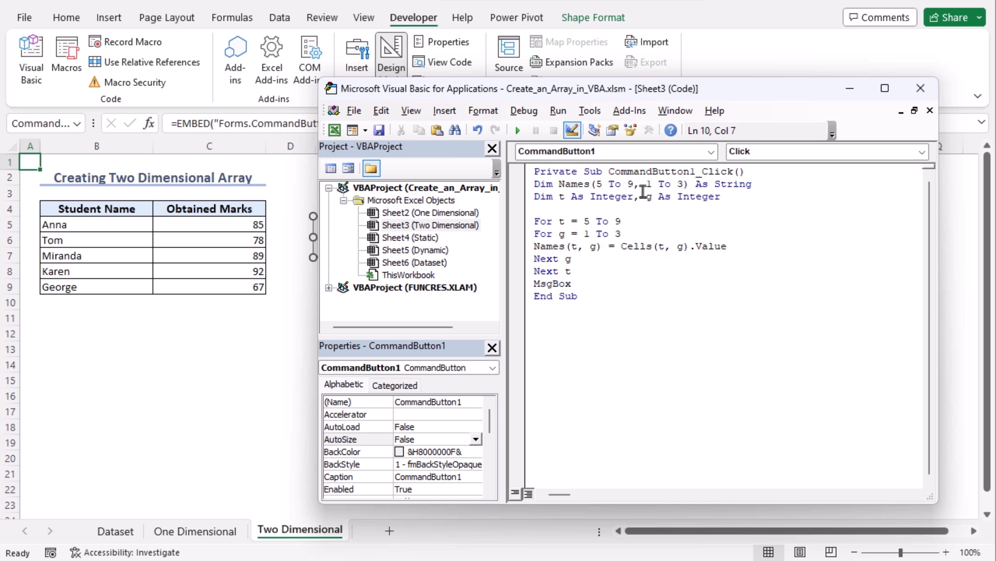
type("Names")
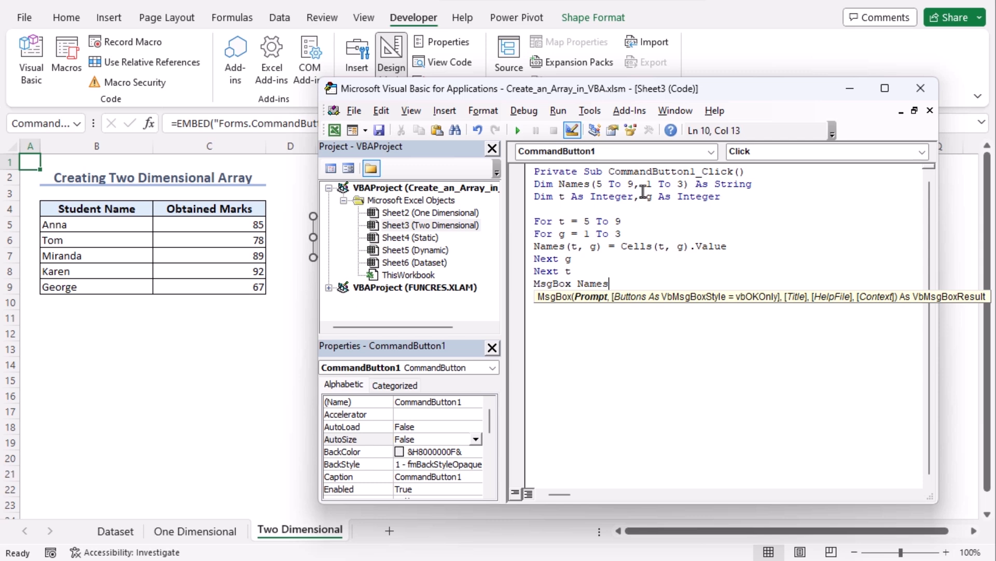
type("(8,3")
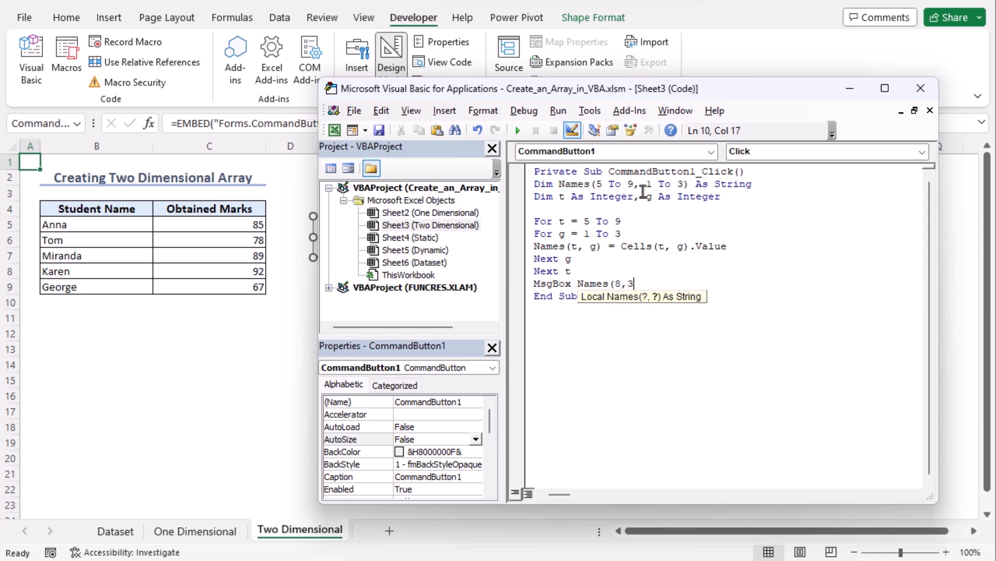
left_click(380, 130)
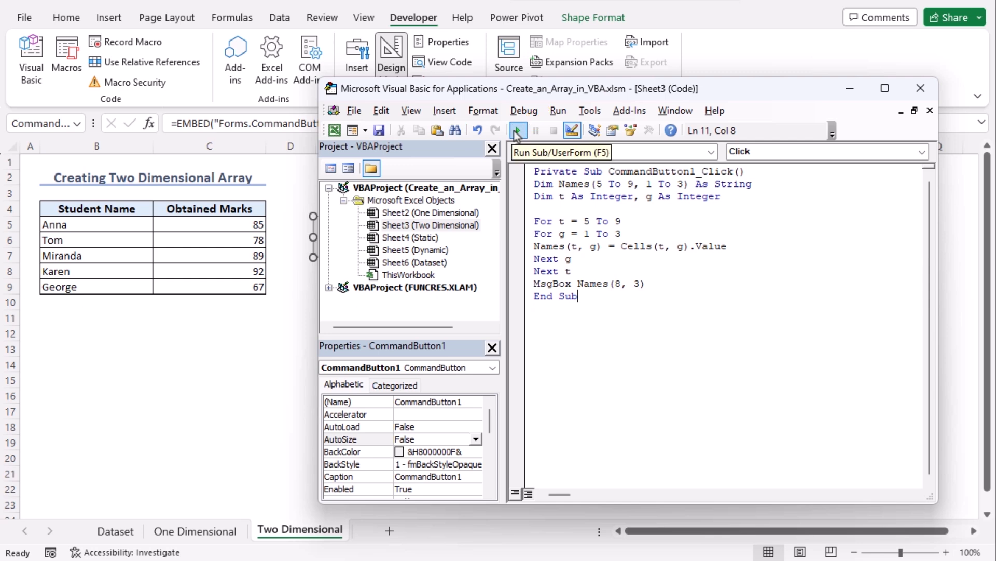
left_click(517, 130)
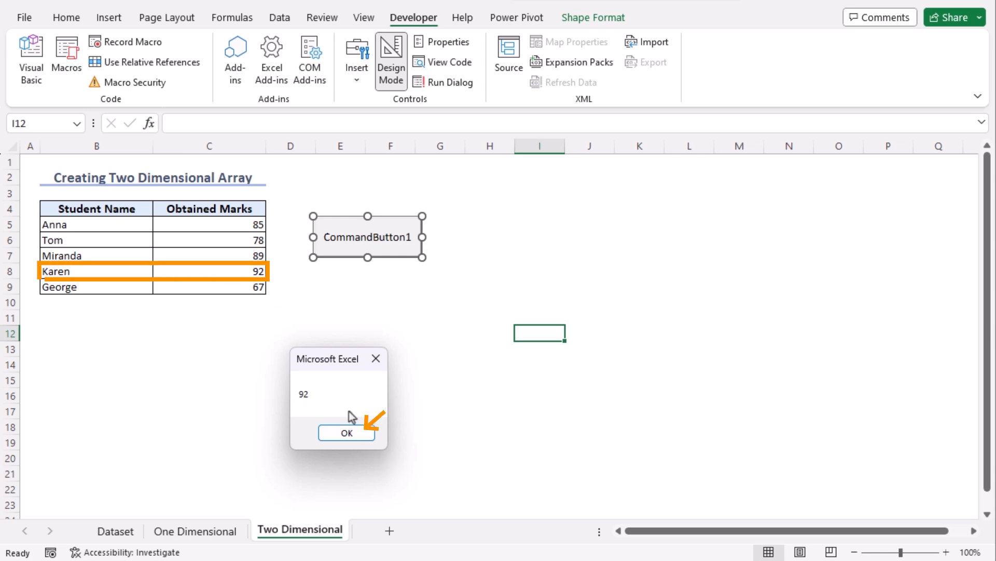
Step: Dismiss the message box showing Karen's mark, 92
left_click(346, 432)
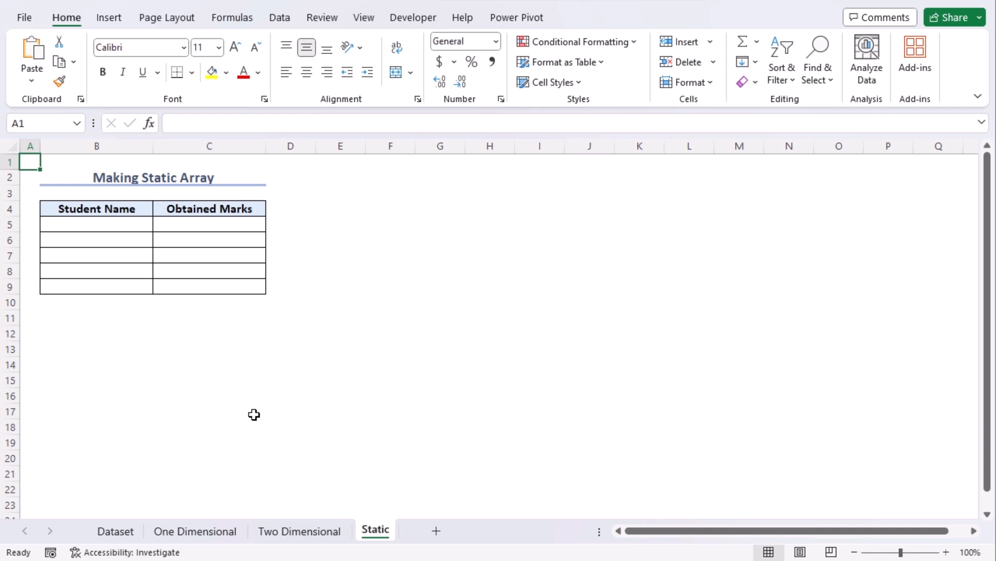
Step: From the Static sheet, enter the VBA editor with Alt+F11 and start in the new empty Module1
left_click(210, 72)
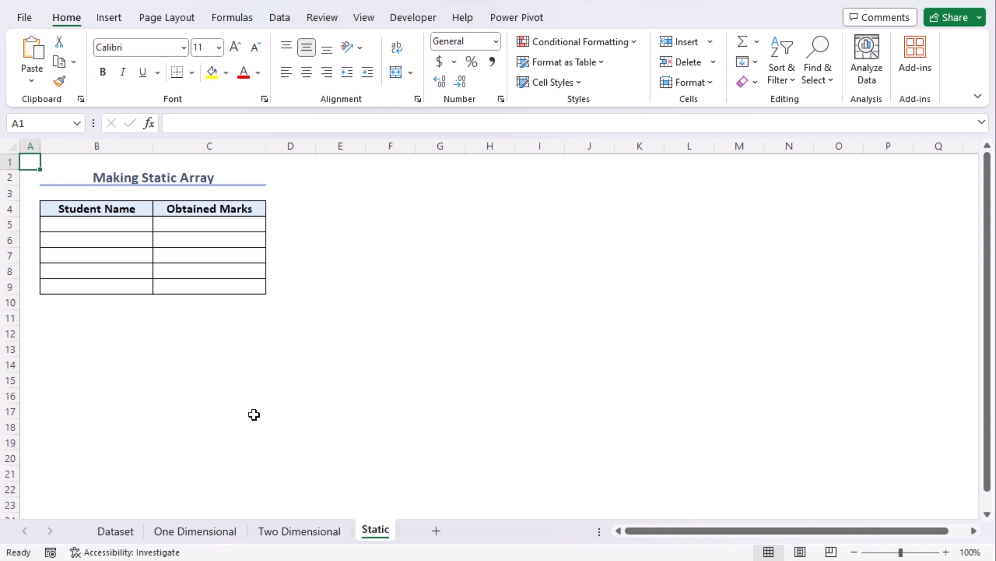
left_click(413, 16)
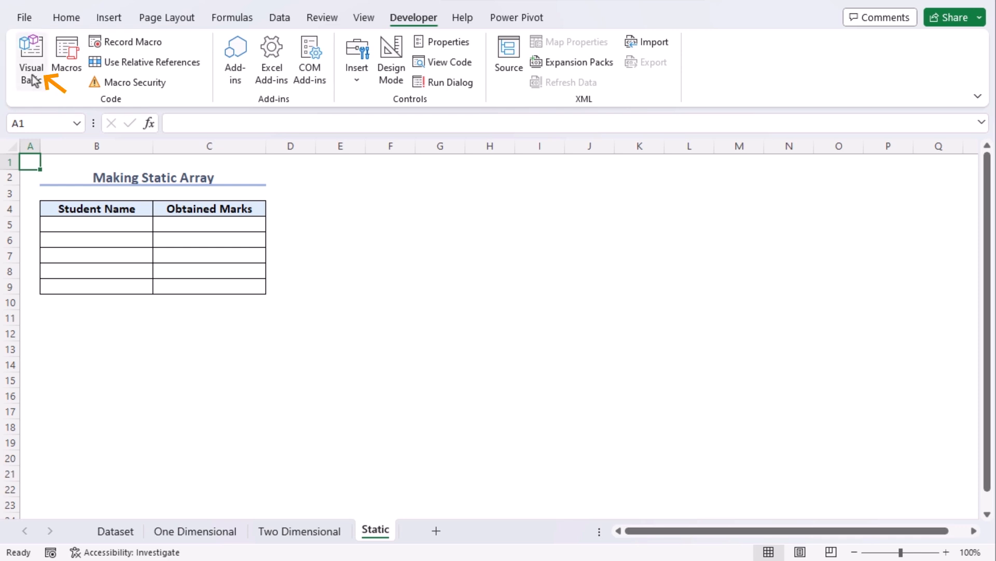
left_click(29, 49)
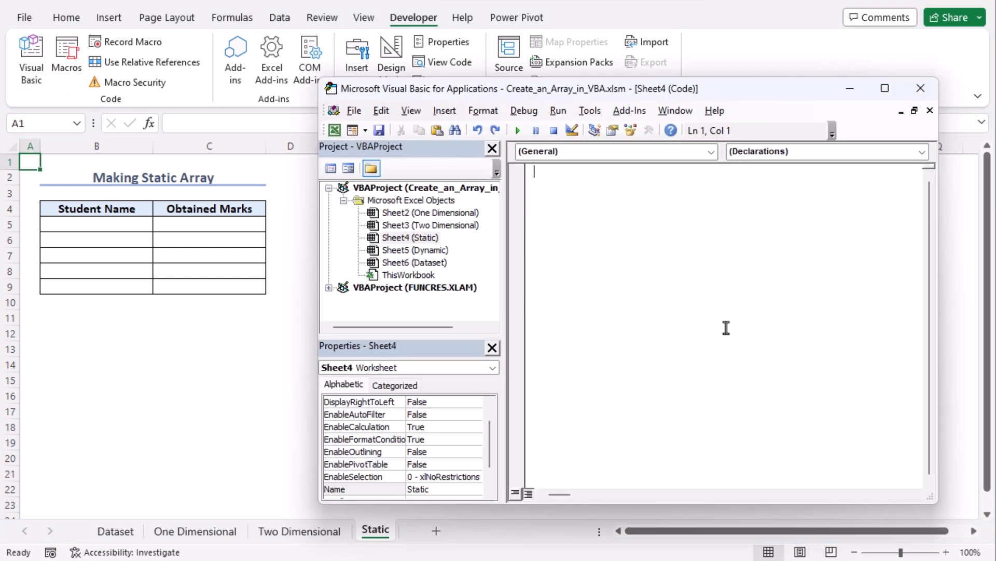
key("Alt+F11")
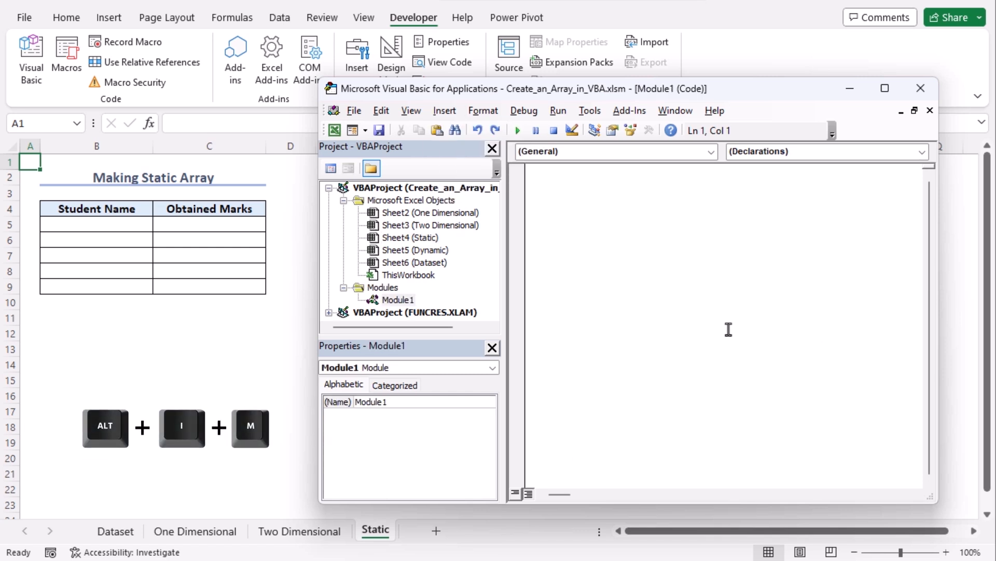
left_click(444, 110)
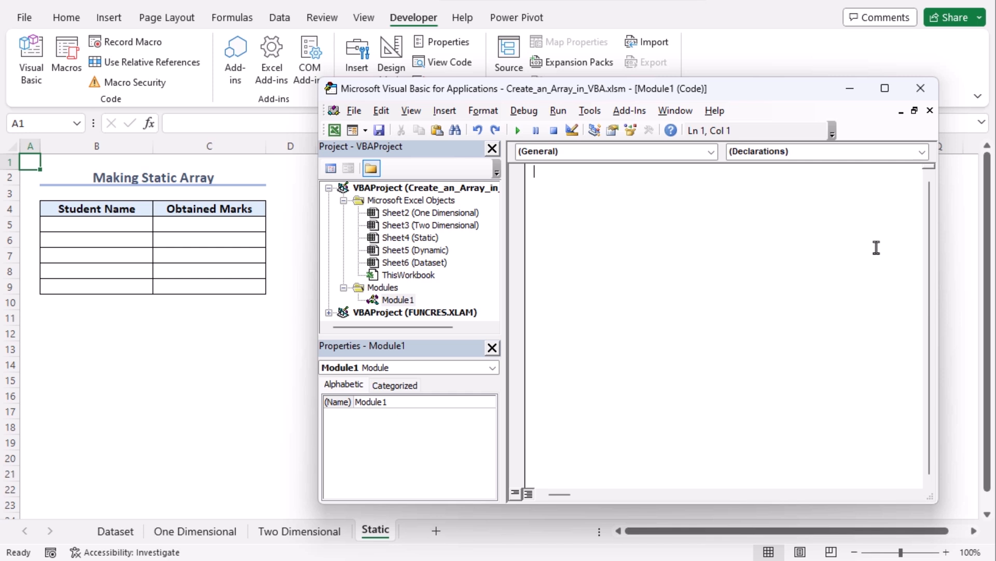
Step: Paste the Static_Array Sub with Dim AryType(5 To 9) and five names written to column B
key("Ctrl+V")
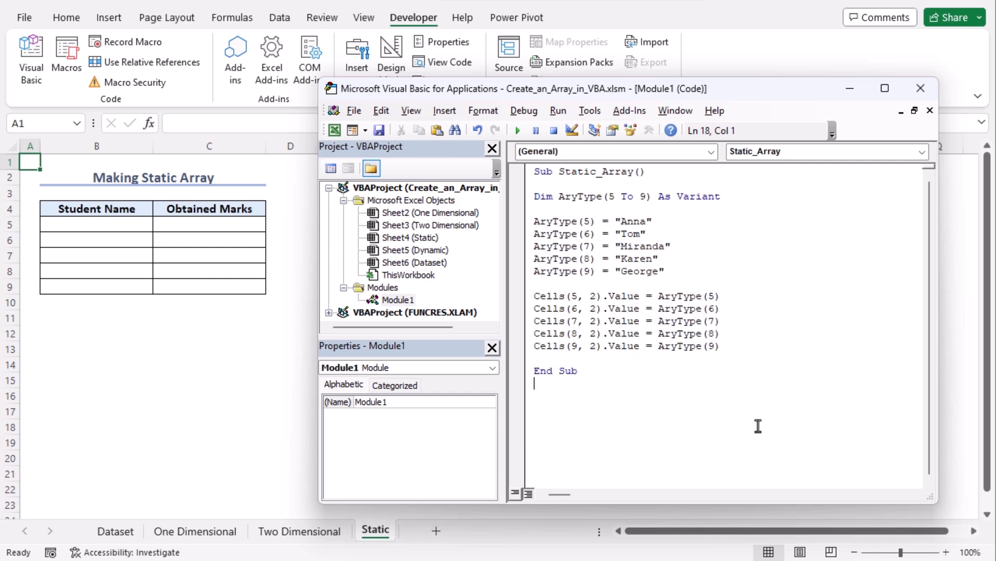
mouse_move(702, 428)
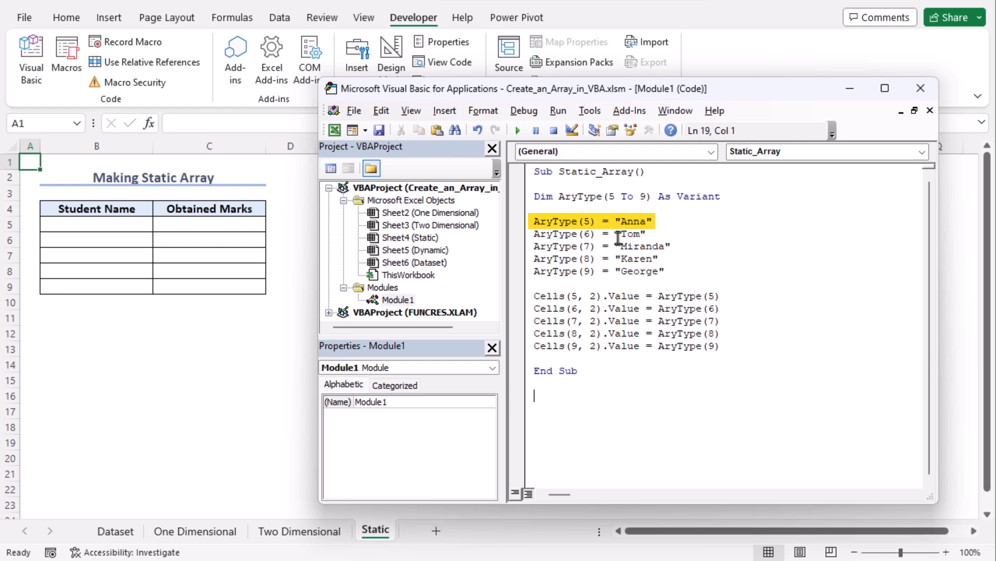
mouse_move(664, 219)
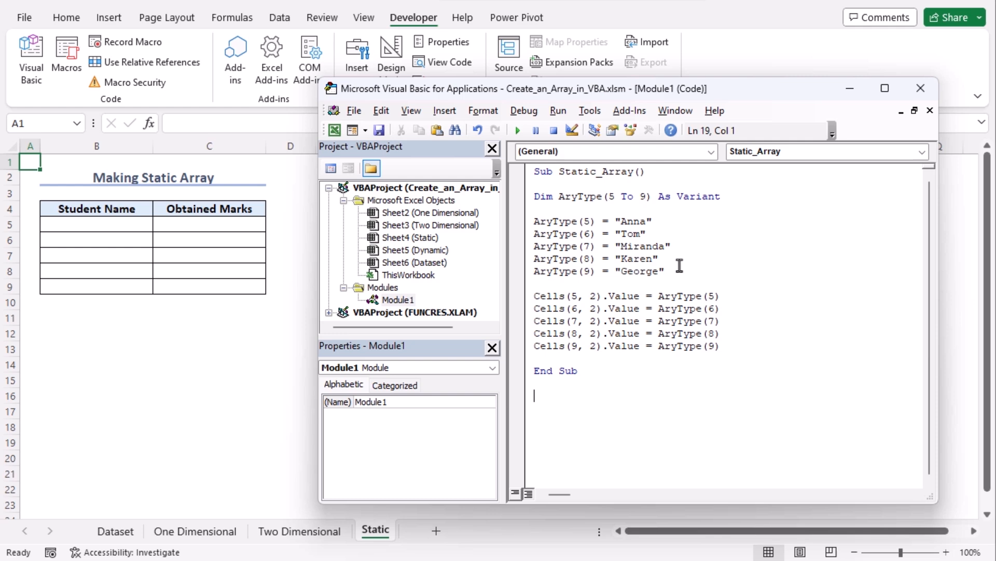
mouse_move(654, 401)
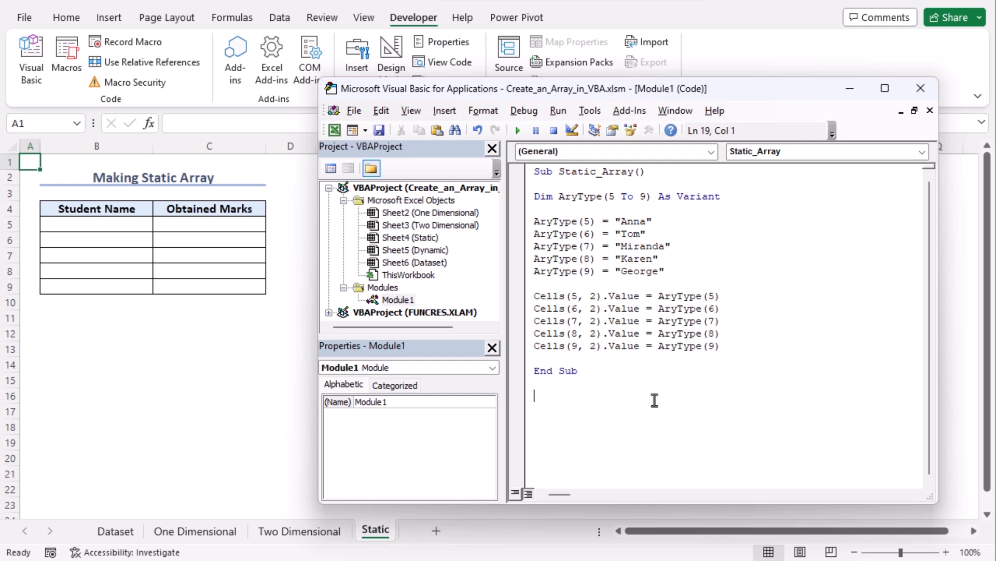
mouse_move(671, 251)
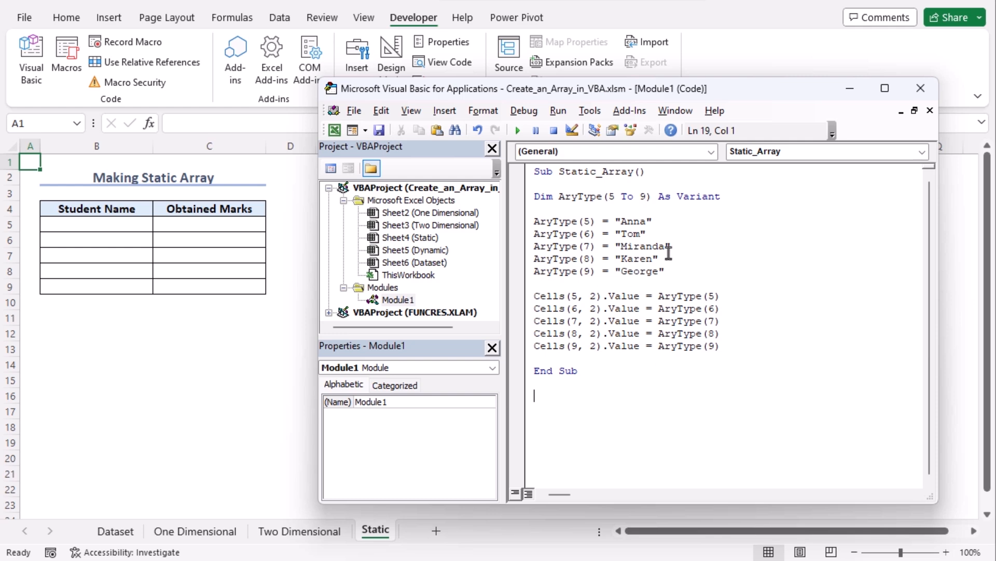
mouse_move(590, 308)
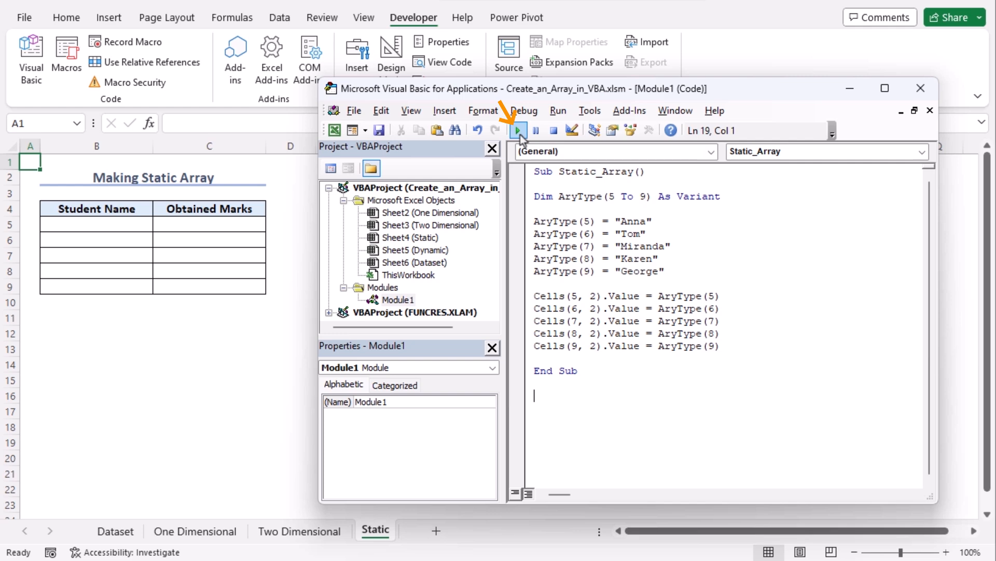
Step: Run Static_Array so Anna, Tom, Miranda, Karen and George fill Student Name
left_click(518, 130)
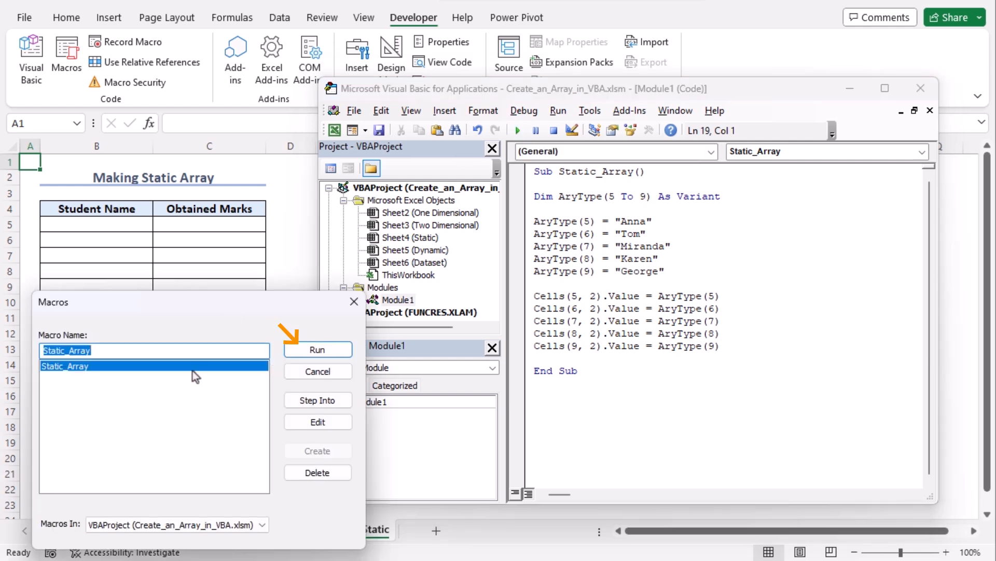
left_click(318, 348)
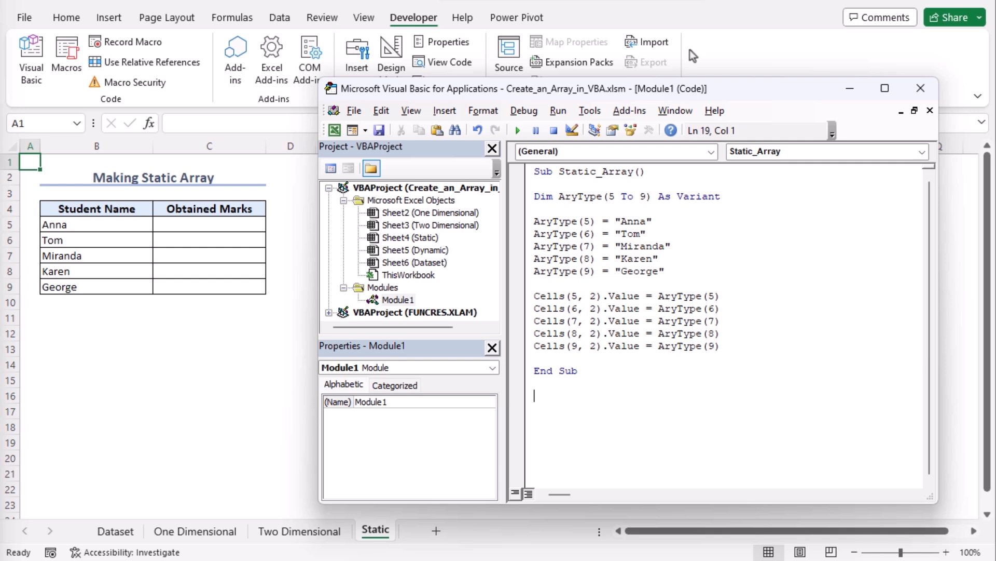
mouse_move(801, 247)
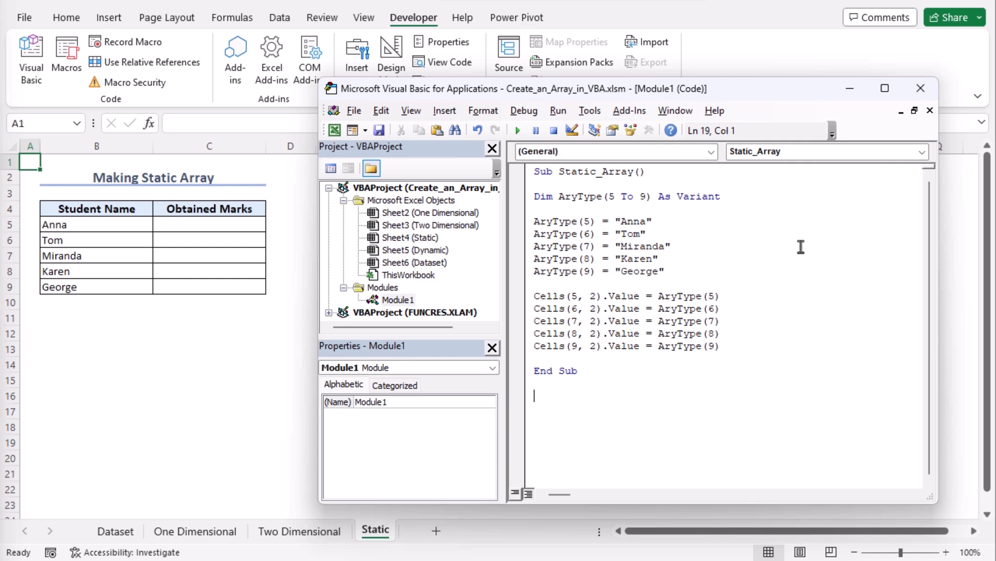
Step: Paste and run the Static_Arr Sub so Obtained Marks shows 85, 78, 89, 92 and 67
key("Ctrl+V")
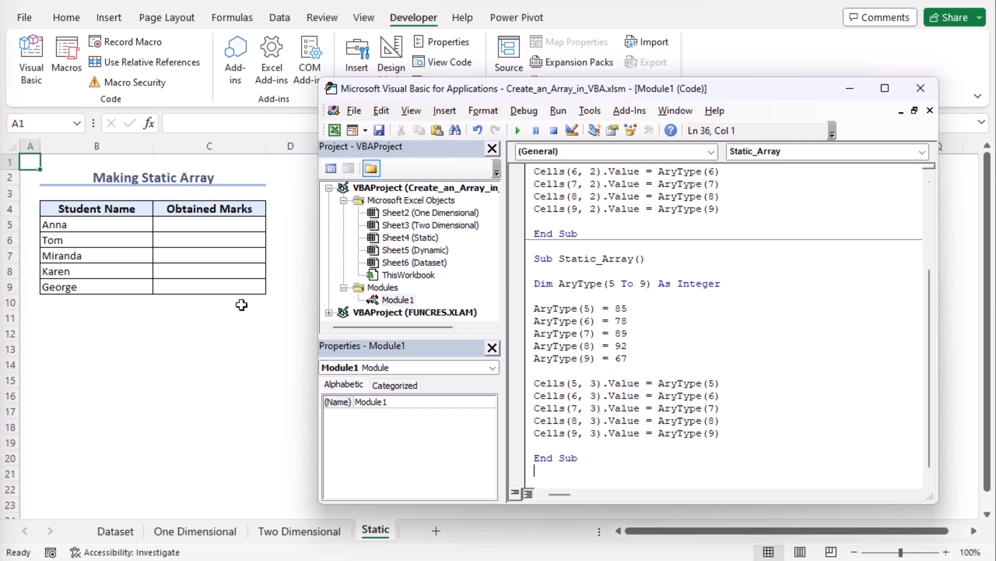
mouse_move(643, 320)
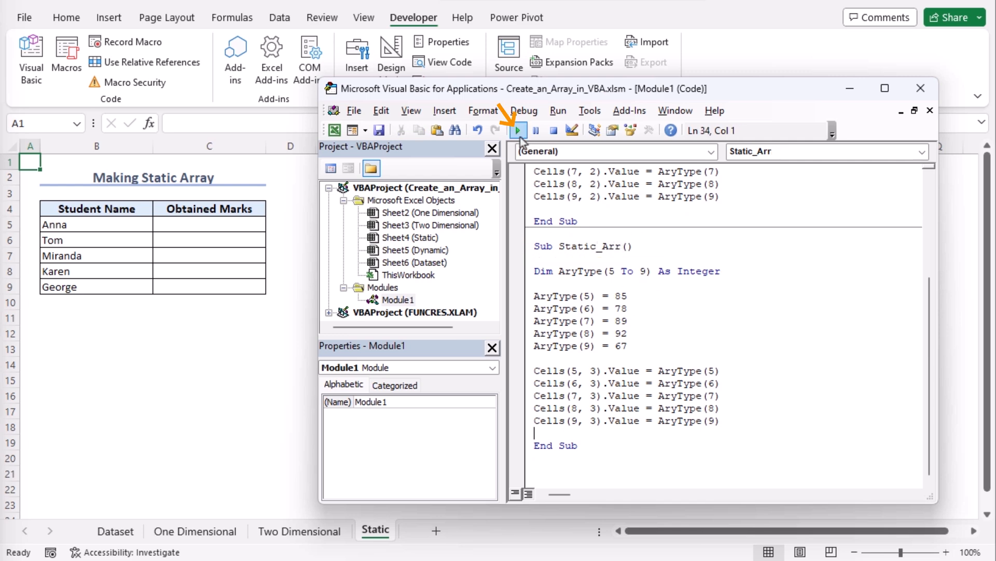
left_click(517, 130)
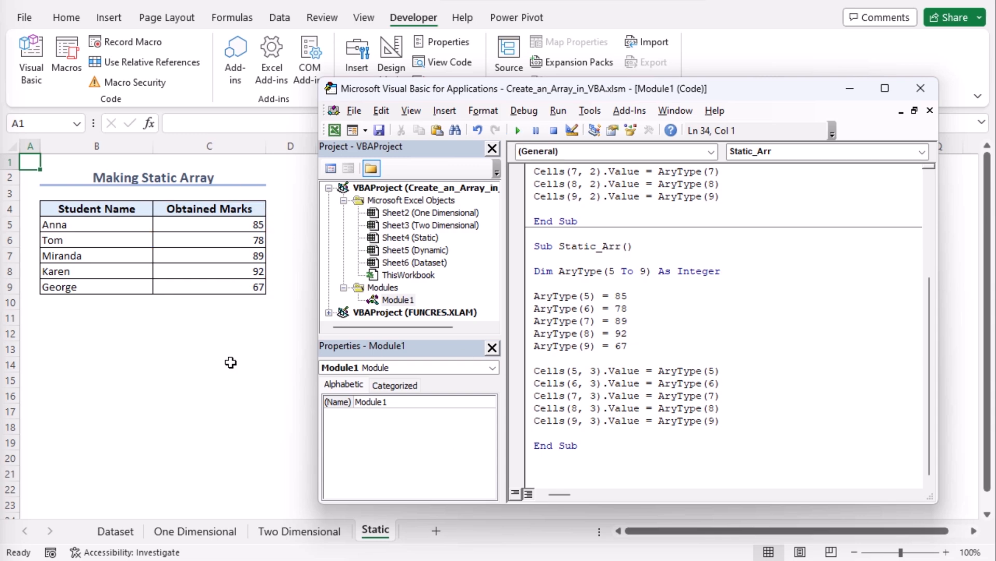
left_click(430, 529)
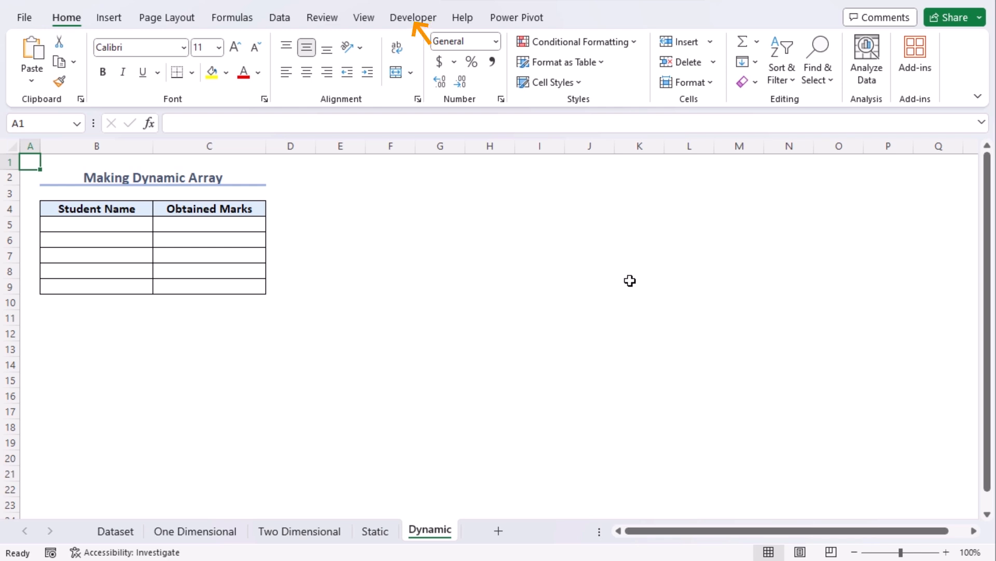
Step: Insert Module2 from Developer > Visual Basic and paste the ReDim-based Dynamic_Array Sub
left_click(413, 16)
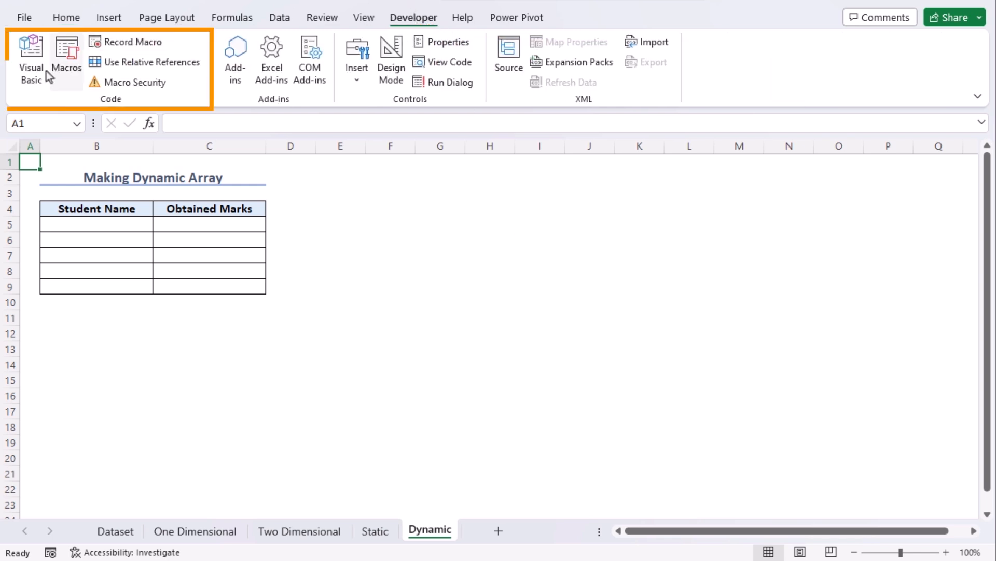
left_click(28, 49)
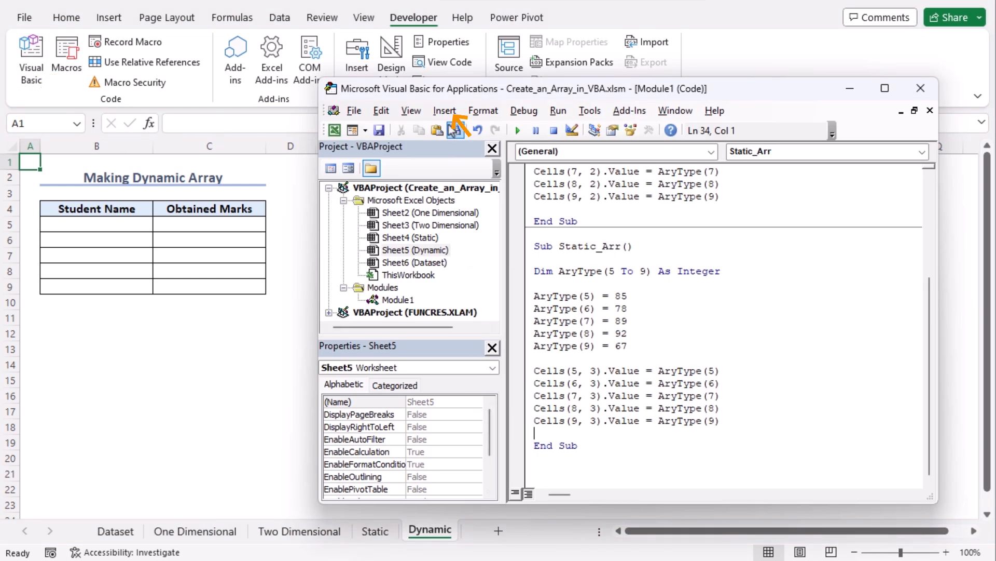
left_click(444, 110)
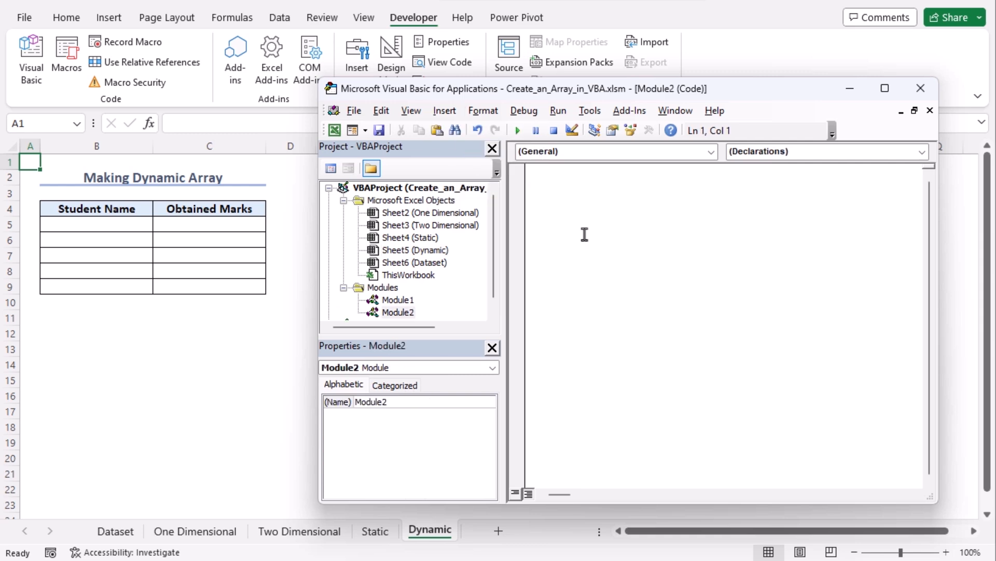
key("Ctrl+V")
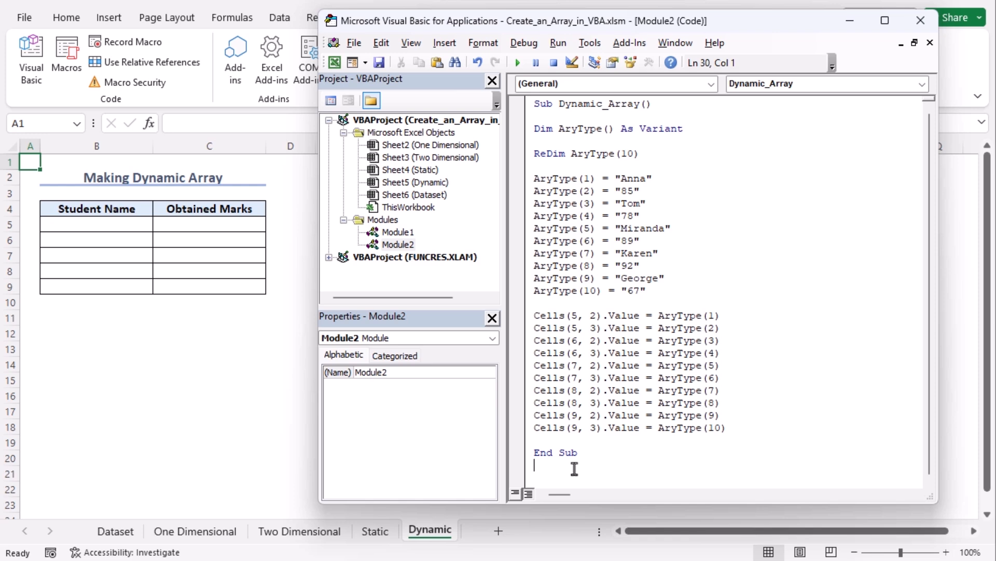
Step: Run Dynamic_Array to write names and marks into rows 5–9 of the Dynamic sheet
left_click(517, 62)
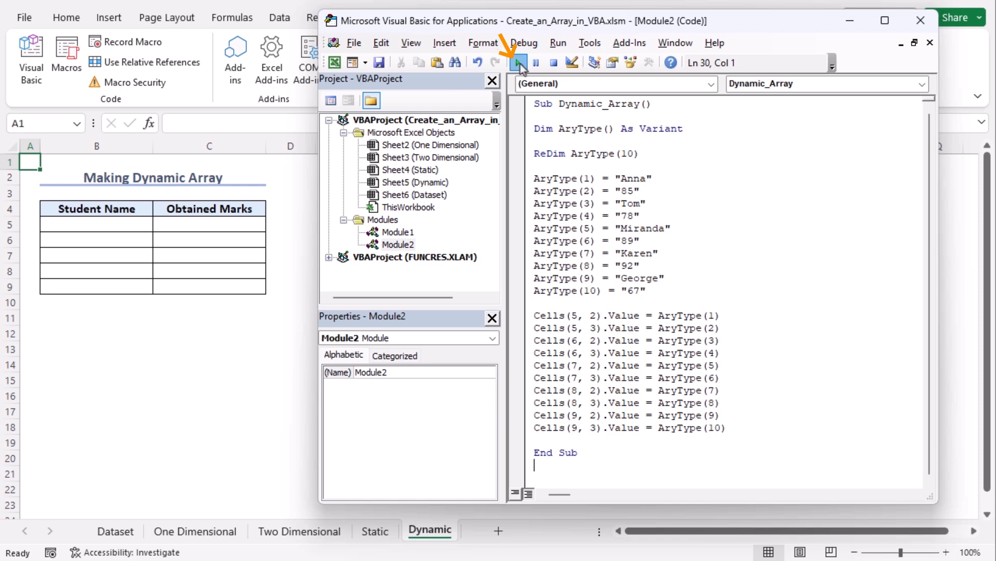
left_click(517, 63)
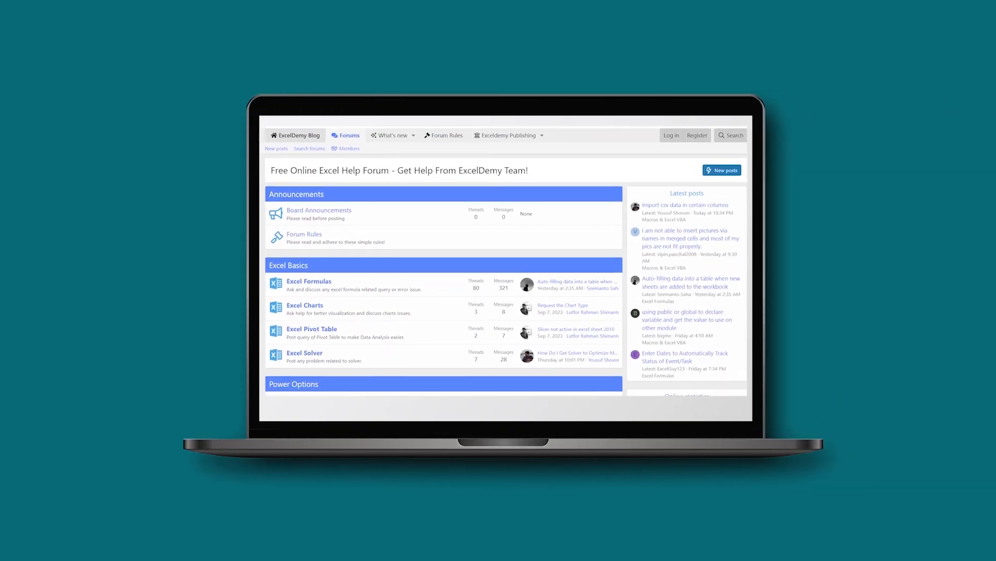
scroll("down", 3)
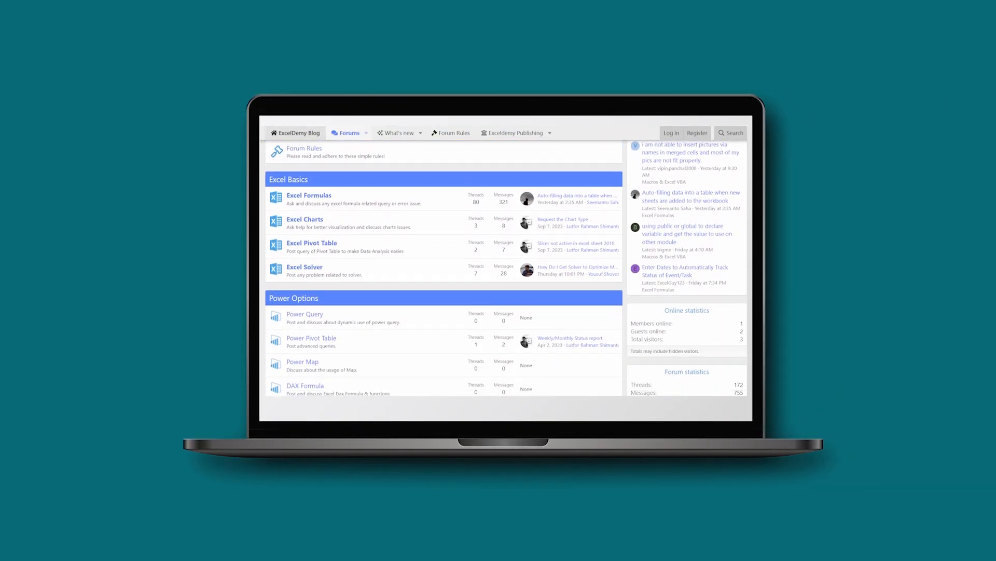
scroll("down", 3)
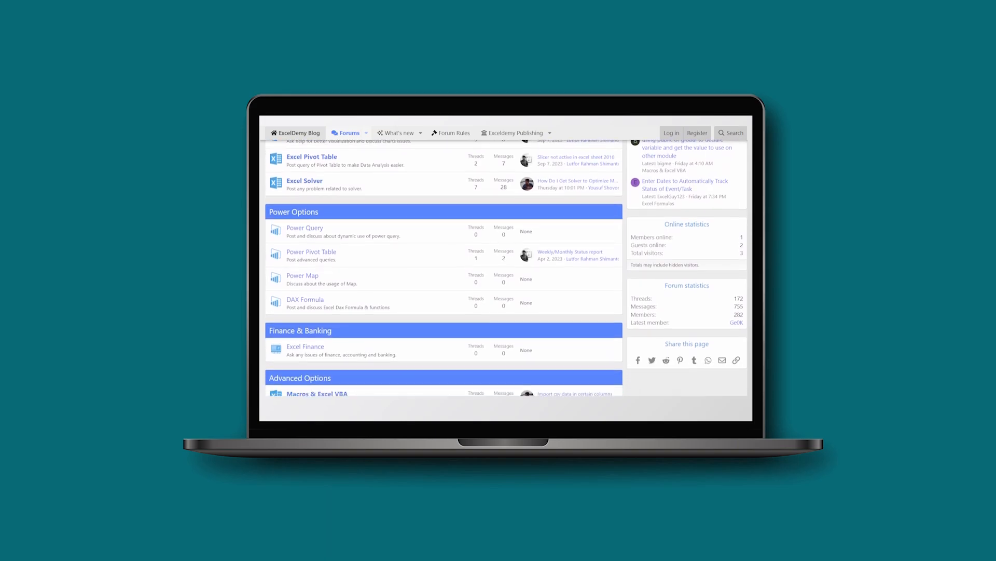